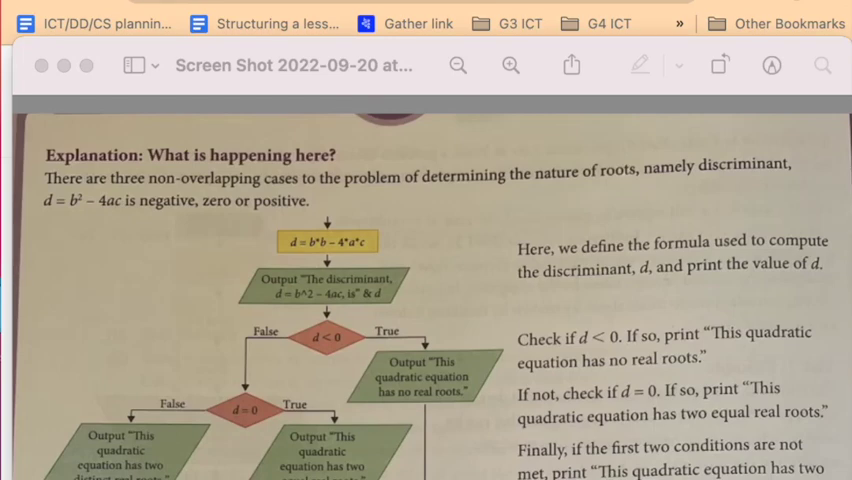
pyautogui.moveTo(415, 287)
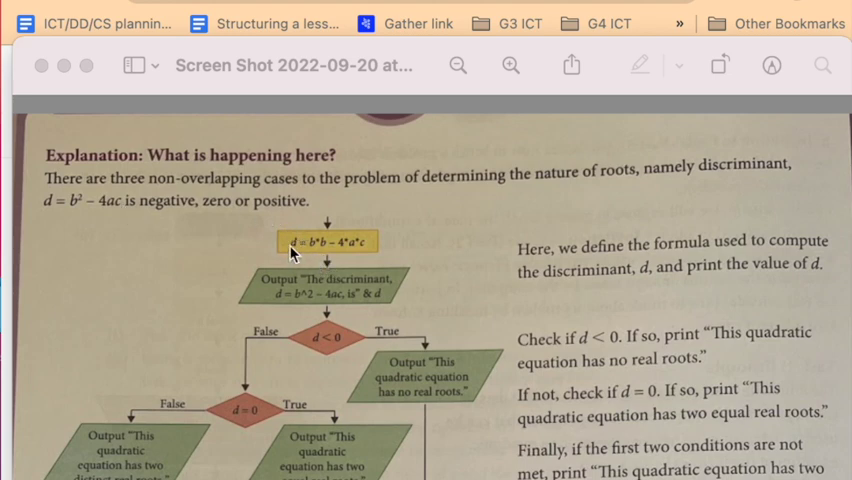
pyautogui.moveTo(84, 218)
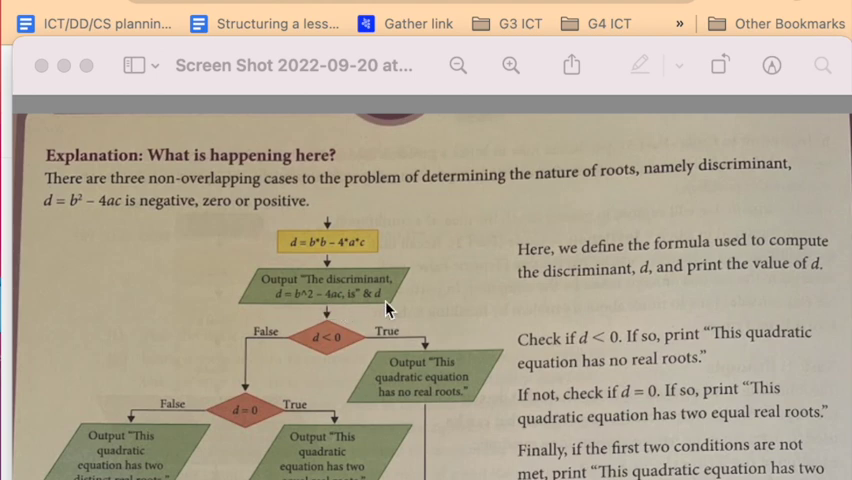
pyautogui.moveTo(372, 288)
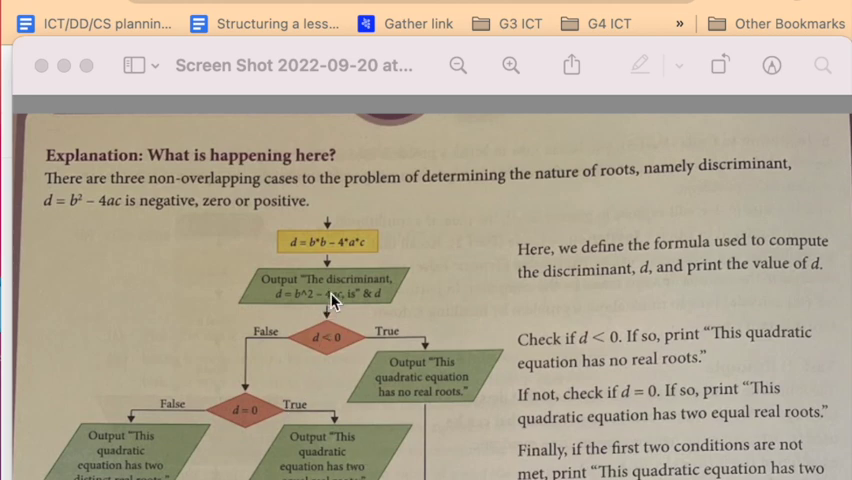
pyautogui.moveTo(335, 320)
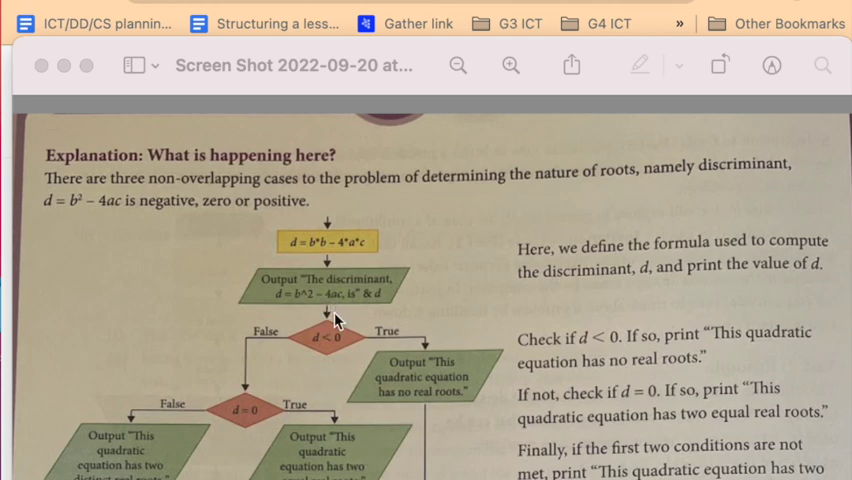
pyautogui.moveTo(343, 357)
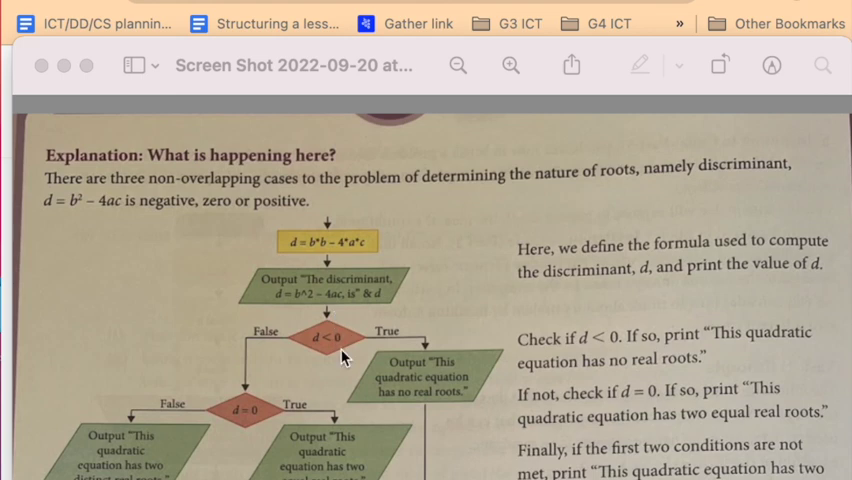
pyautogui.moveTo(435, 408)
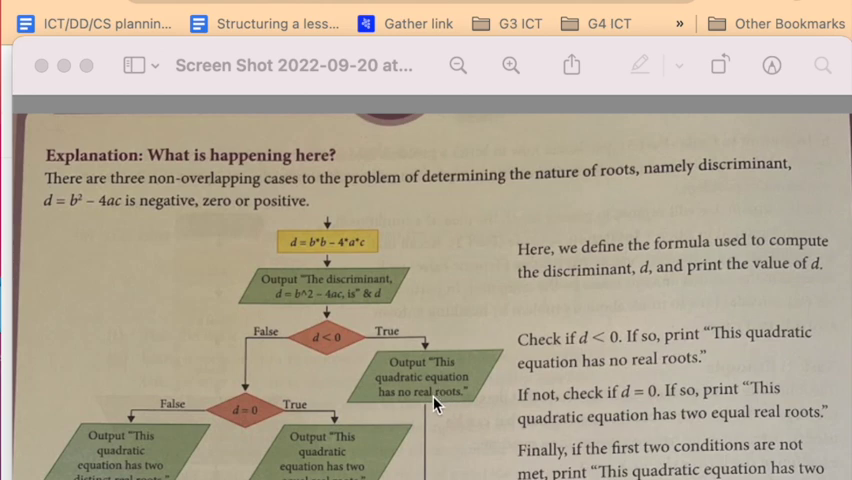
pyautogui.moveTo(258, 364)
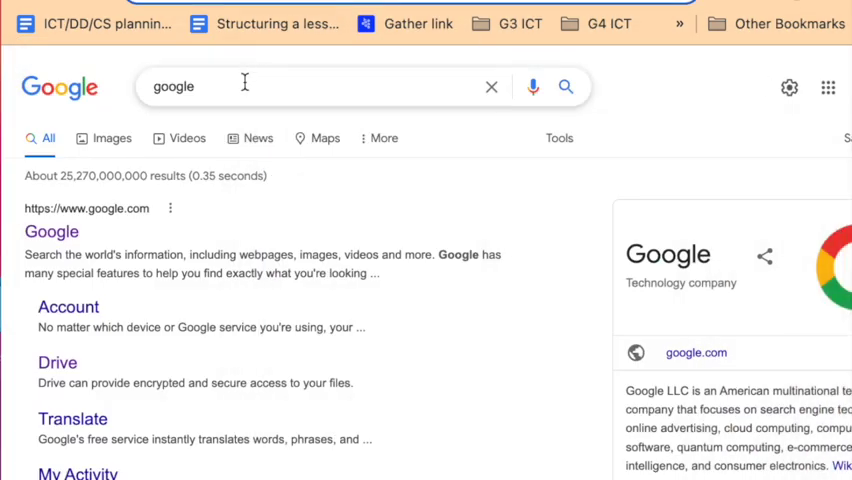
# Search Google for 'repl' and open the Replit website from the results.
pyautogui.write('repl')
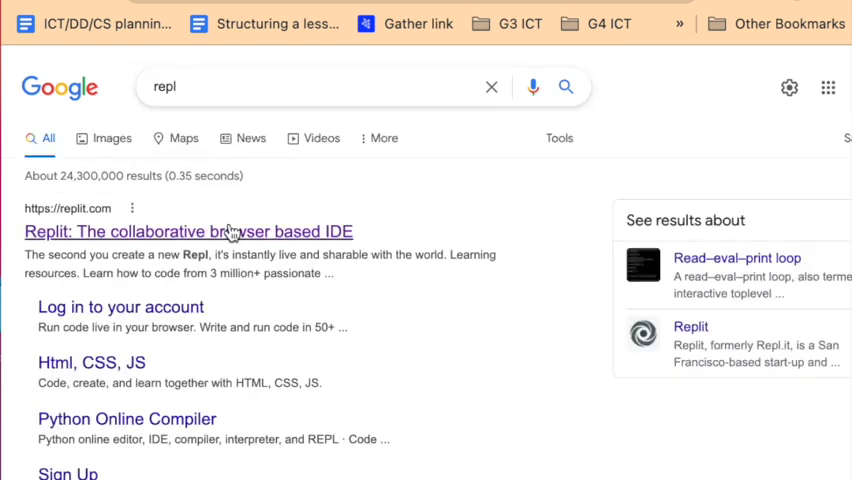
pyautogui.click(189, 231)
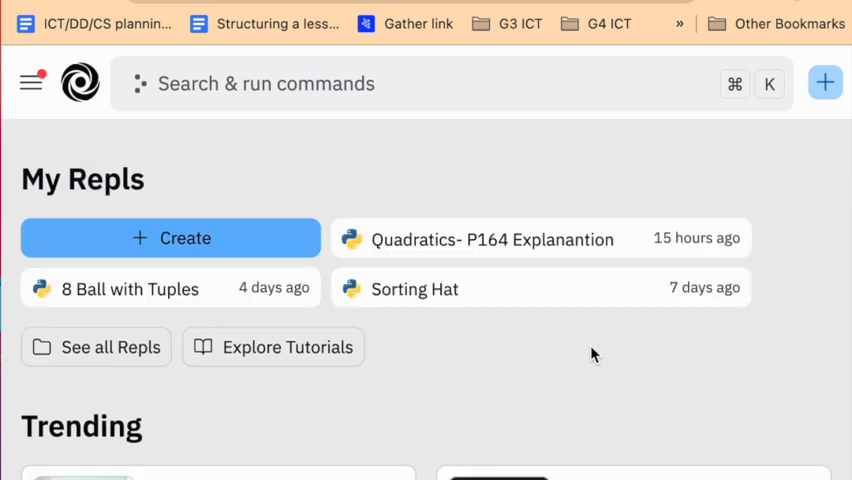
# Create a new repl from the Python template titled 'Discriminant'.
pyautogui.click(170, 238)
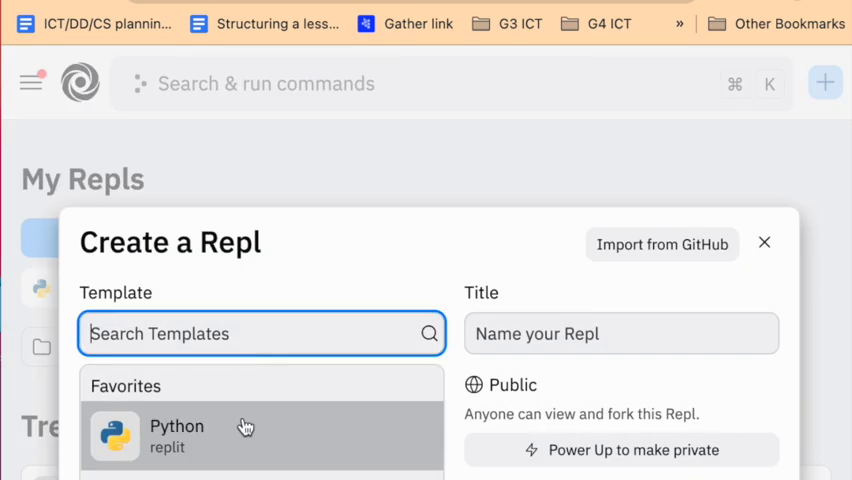
pyautogui.write('pyt')
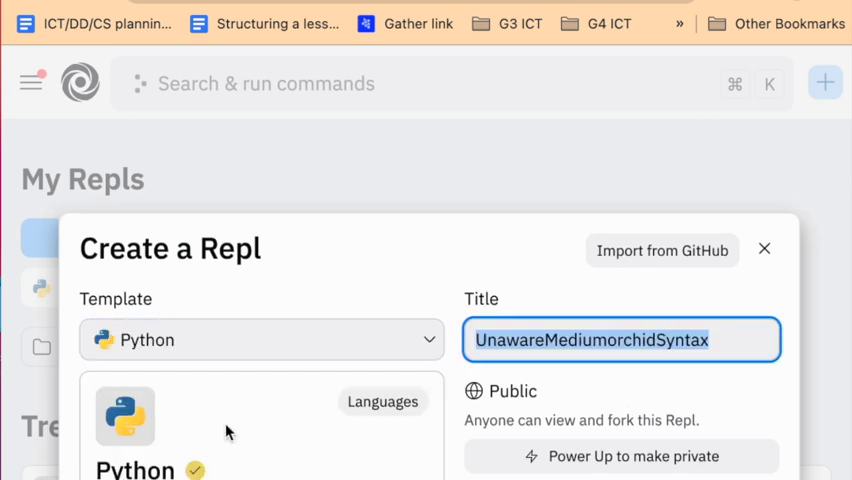
pyautogui.write('D')
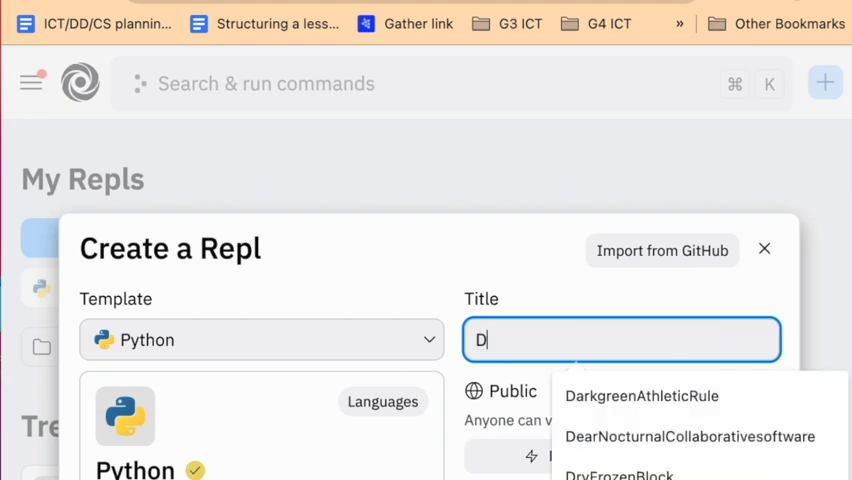
pyautogui.write('iscri')
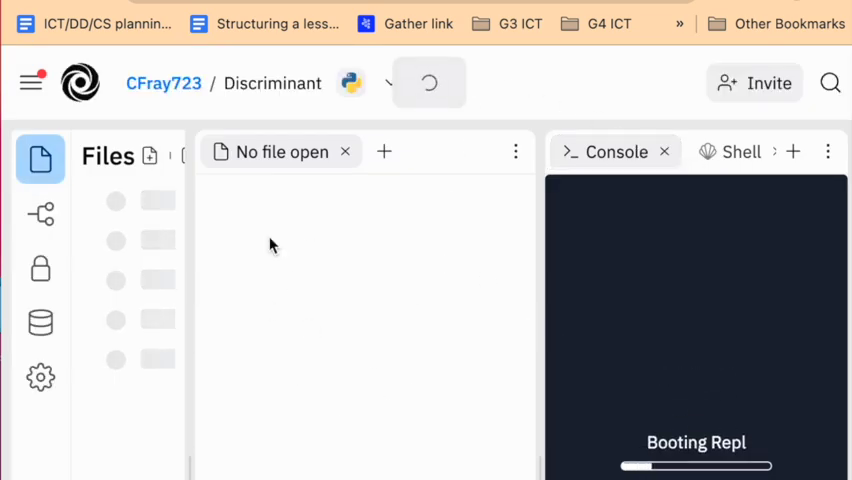
pyautogui.moveTo(282, 365)
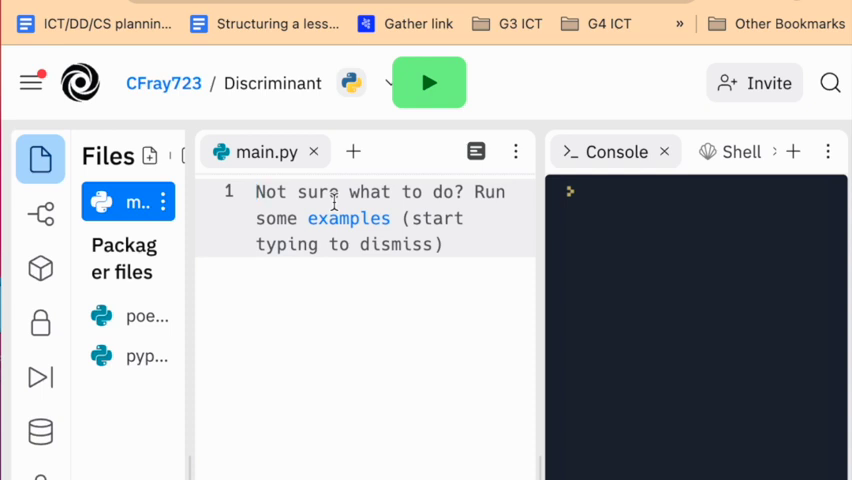
# Lay out the a, b, c assignment lines and make line 1 a=int(input('a?')).
pyautogui.write('a')
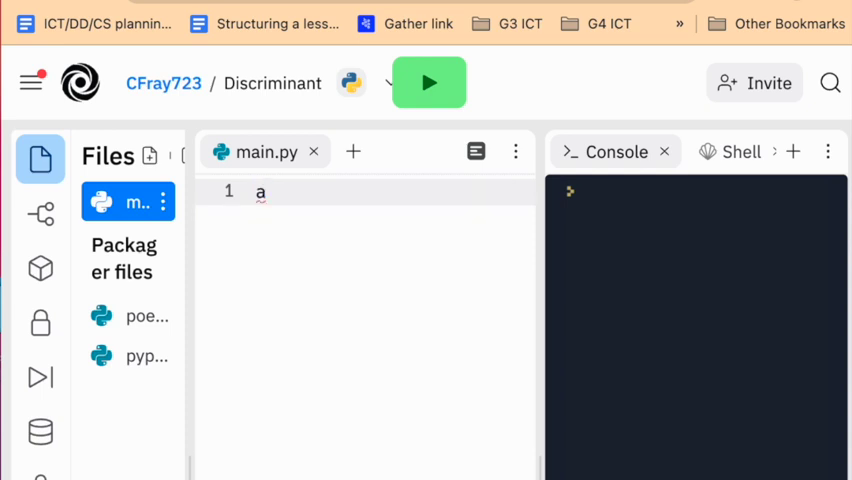
pyautogui.write('=')
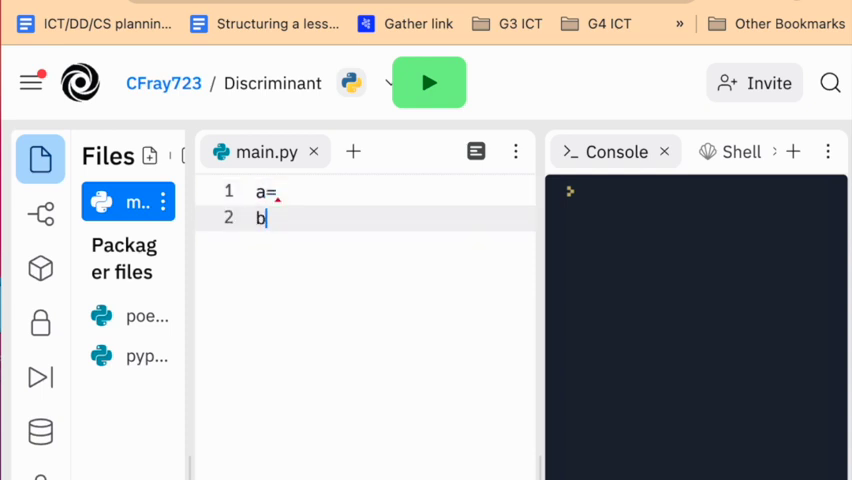
pyautogui.write('=c')
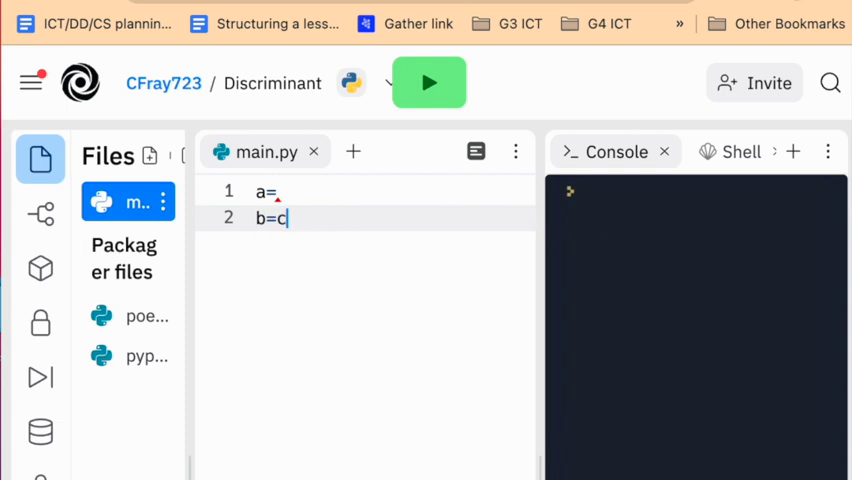
pyautogui.write('c=')
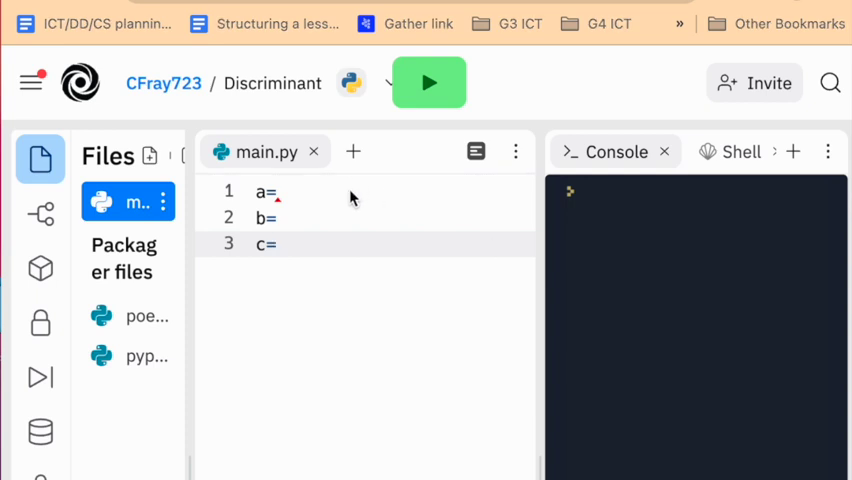
pyautogui.click(290, 192)
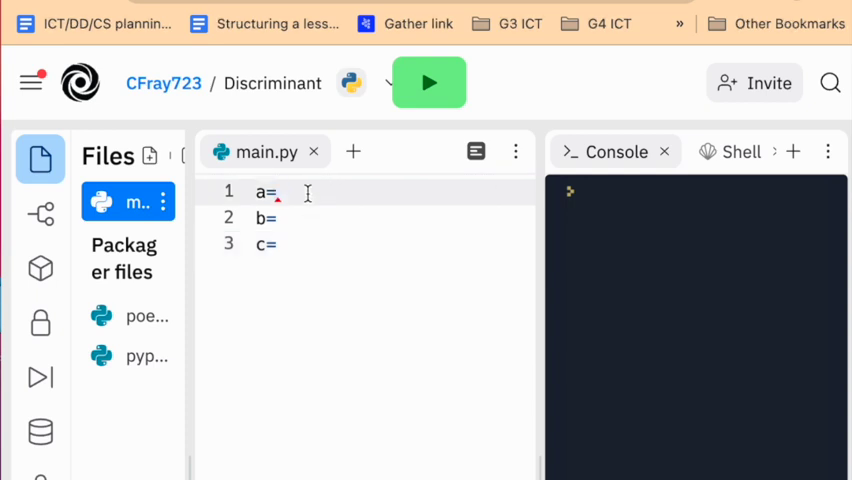
pyautogui.write('input(')
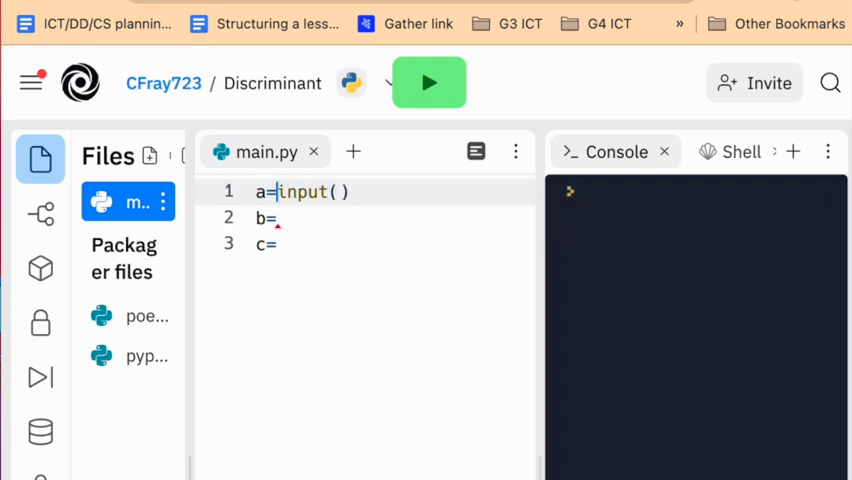
pyautogui.write('int(')
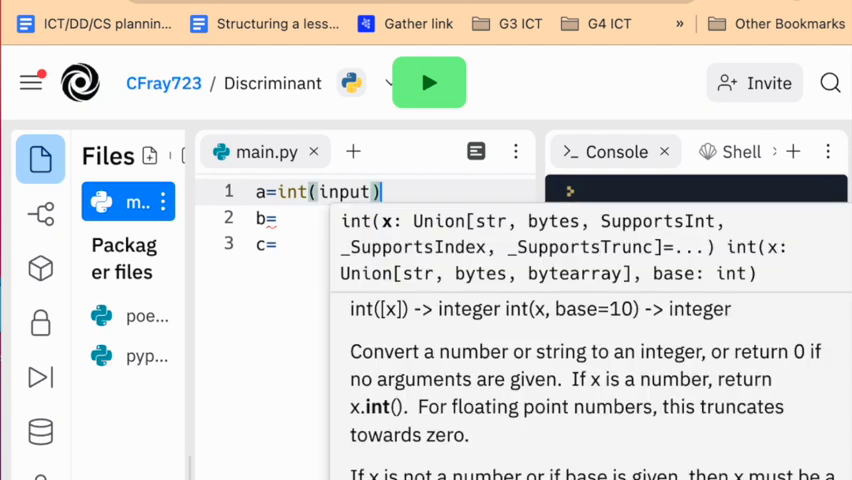
pyautogui.write("'")
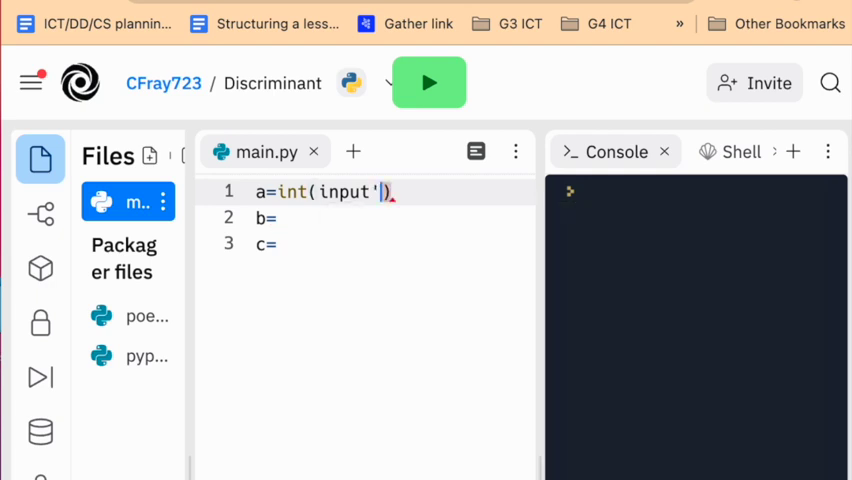
pyautogui.write('a?')
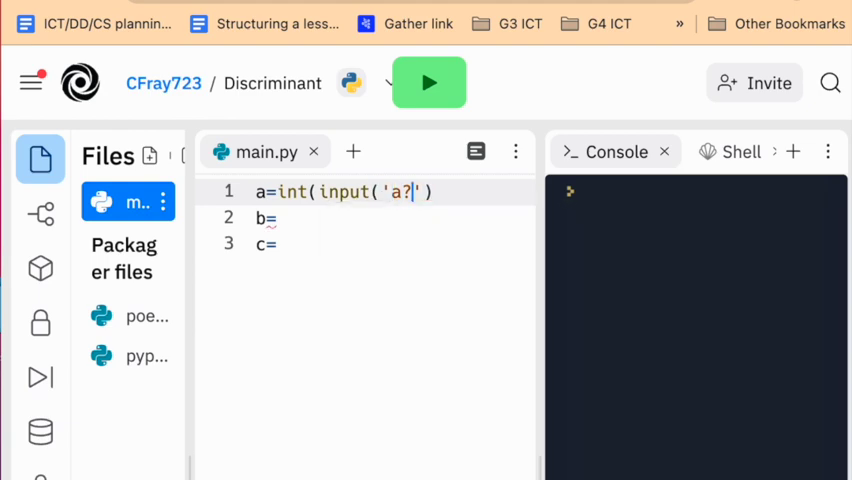
pyautogui.write(')')
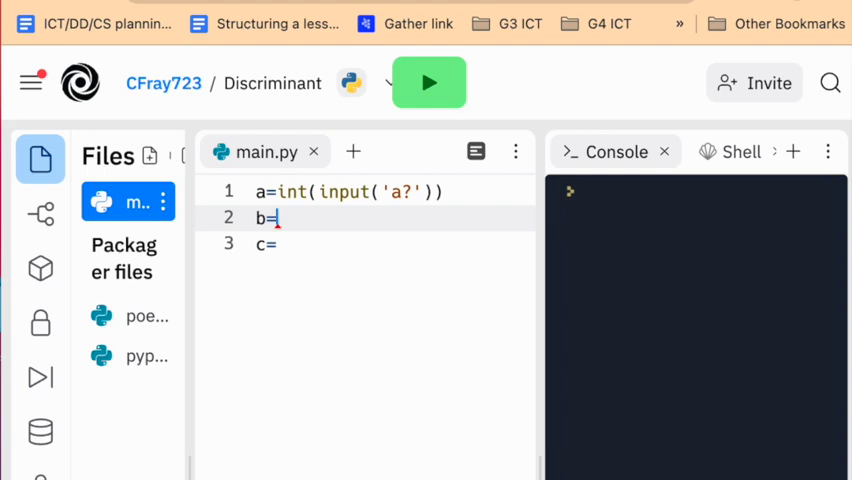
# Complete line 3 as c=int(input("c?")).
pyautogui.write('int()')
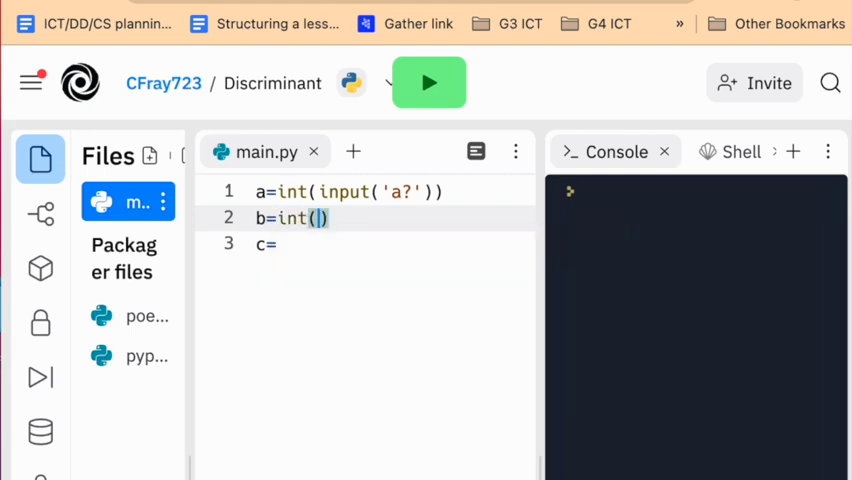
pyautogui.write('inpu')
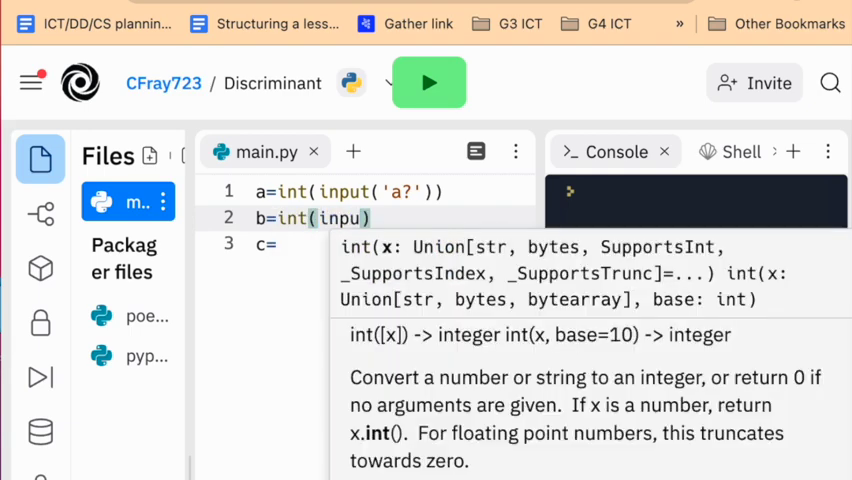
pyautogui.write('(')
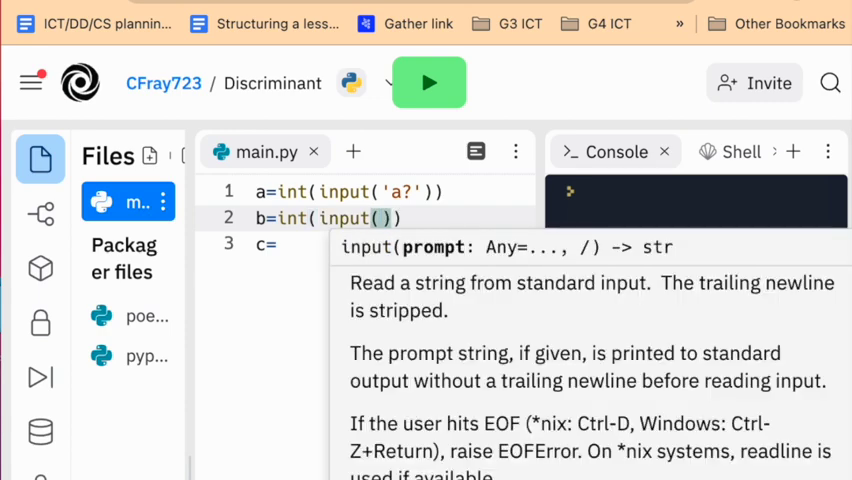
pyautogui.write('"b?')
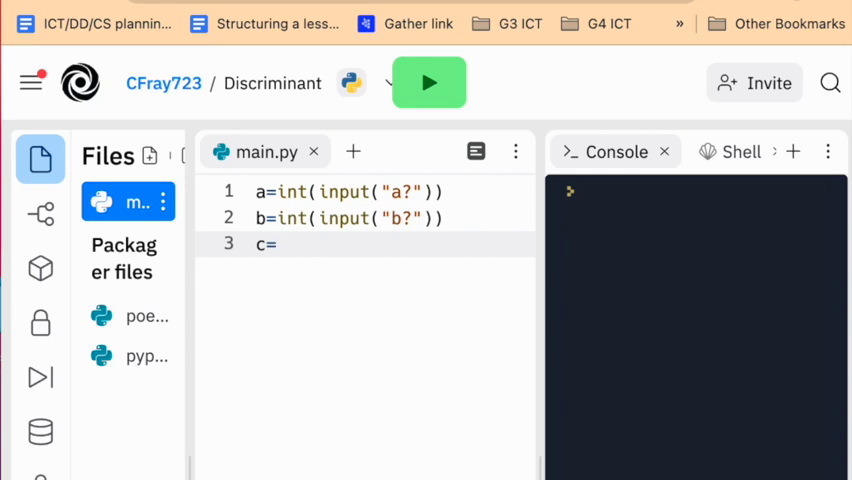
pyautogui.write('int(in')
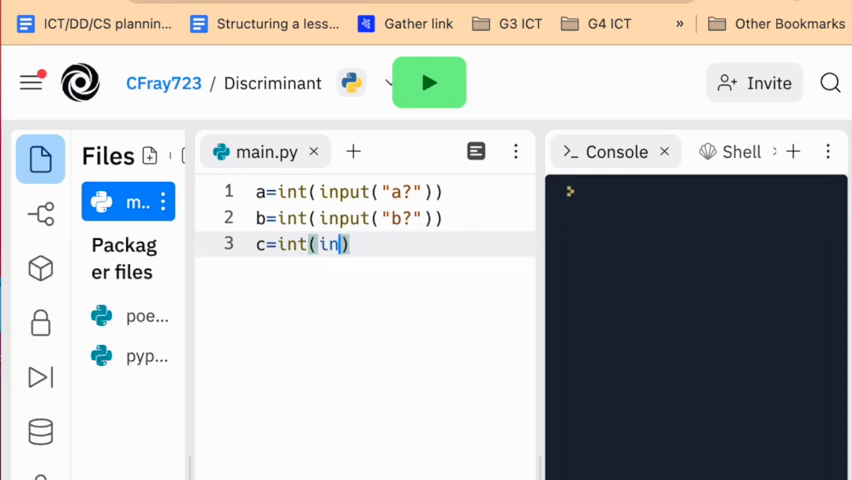
pyautogui.write('put(""')
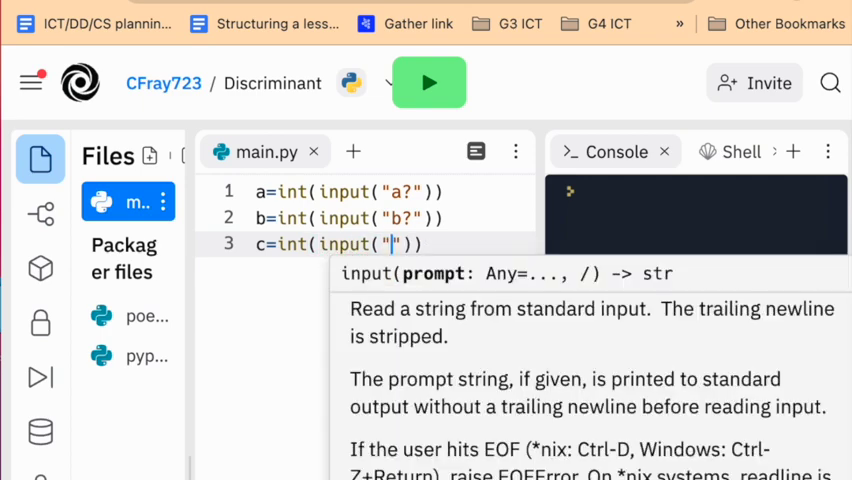
pyautogui.write('c?')
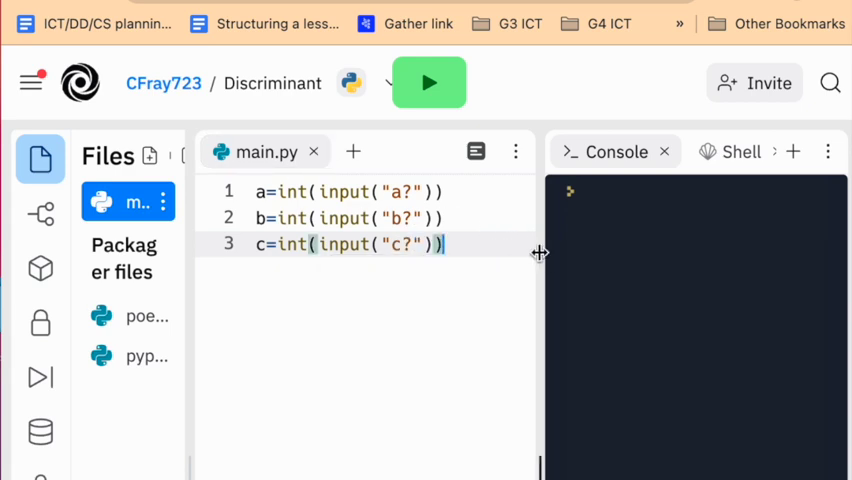
# Run the program and answer the a, b, c prompts with 7, 4 and 3.
pyautogui.click(429, 82)
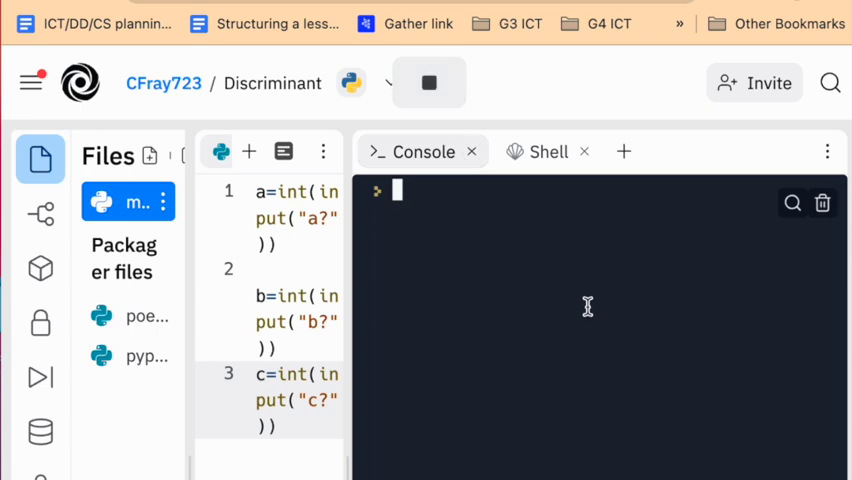
pyautogui.write('7')
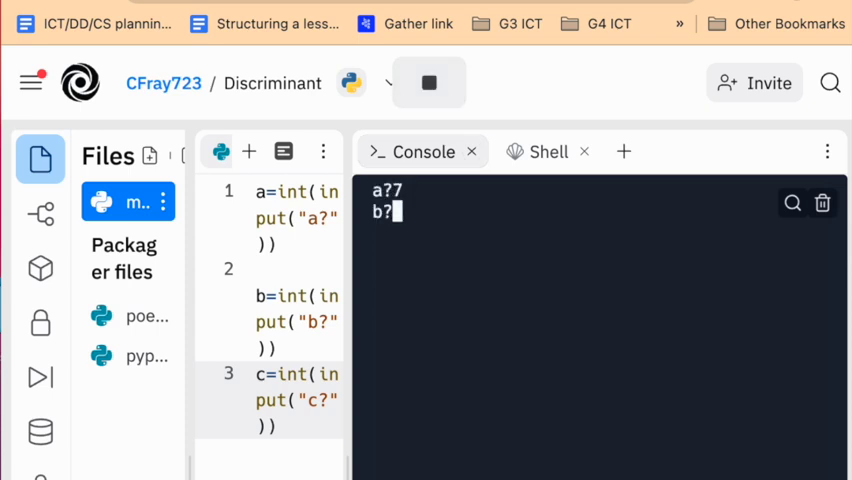
pyautogui.write('4')
pyautogui.write('3')
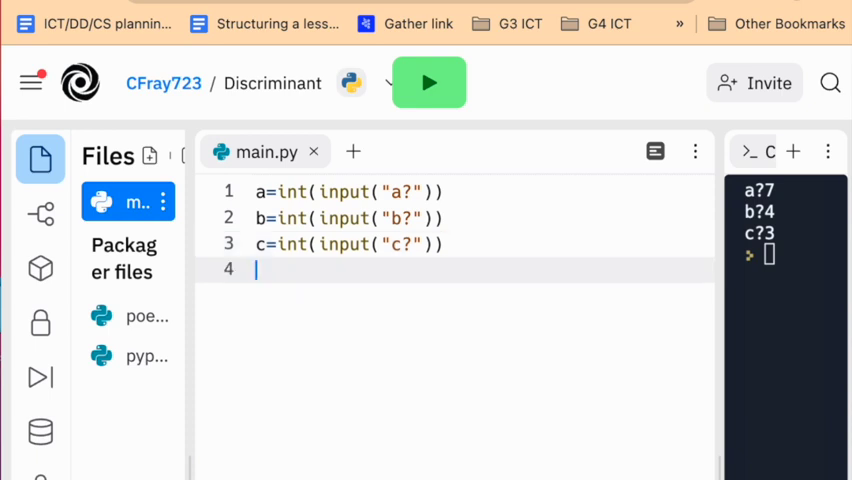
# Add d=b*b-4*a*c on line 4 and begin a print( on line 5.
pyautogui.write('d')
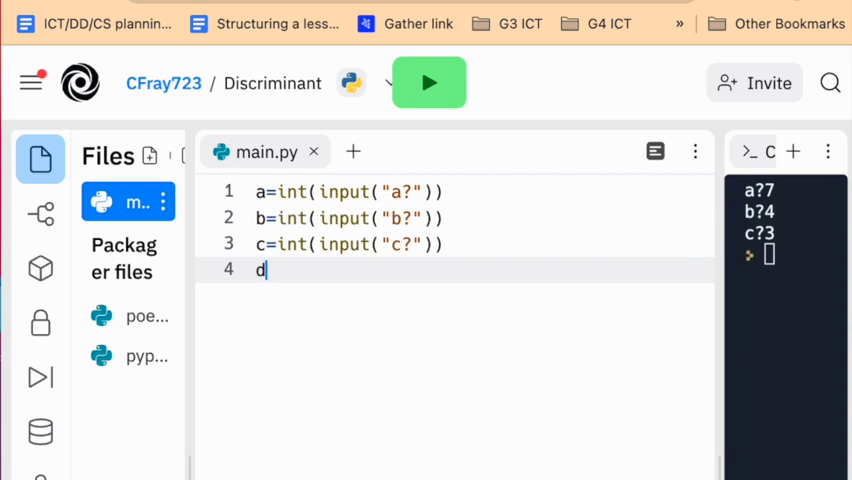
pyautogui.write('=')
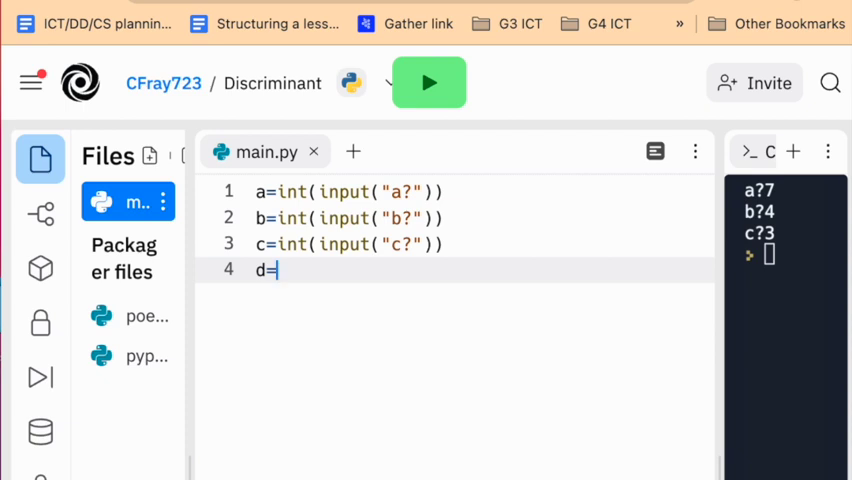
pyautogui.write('b')
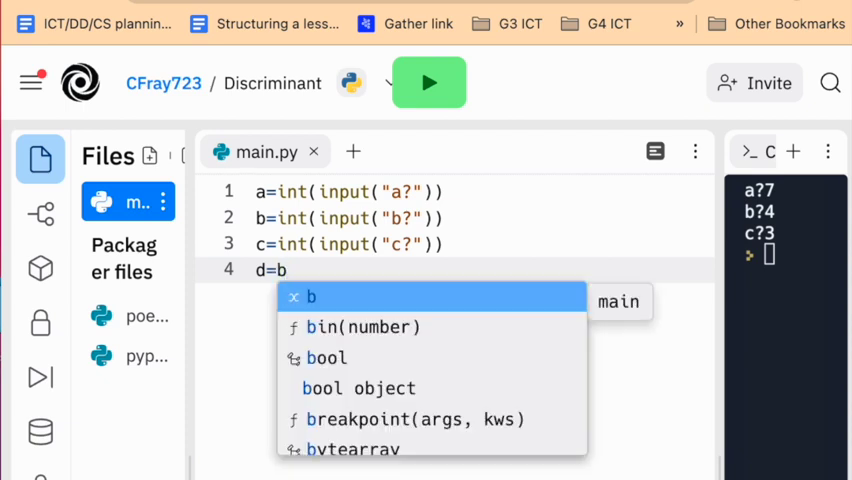
pyautogui.write('*')
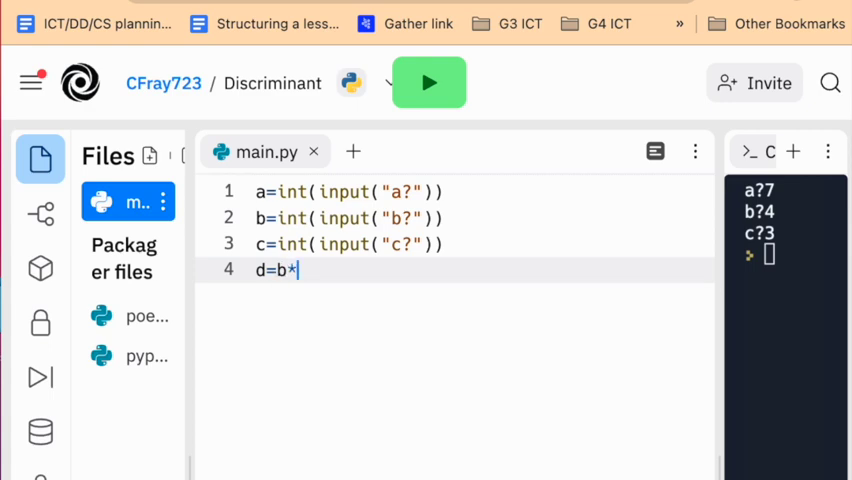
pyautogui.write('b')
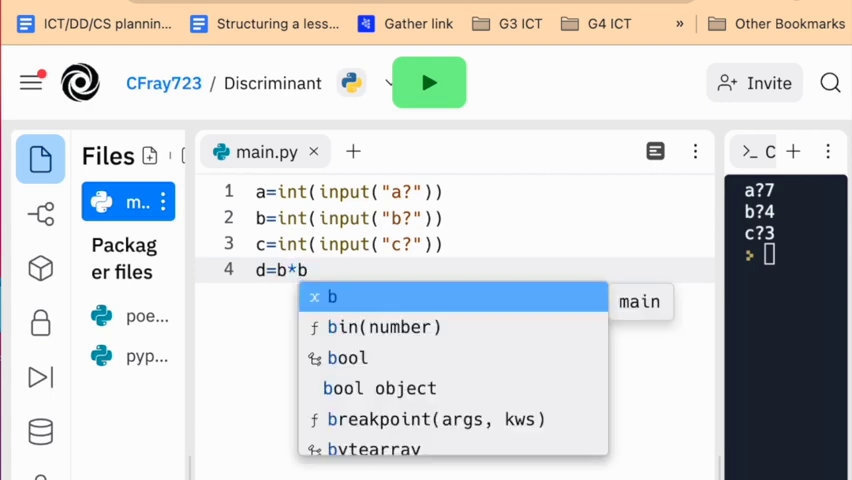
pyautogui.write('-')
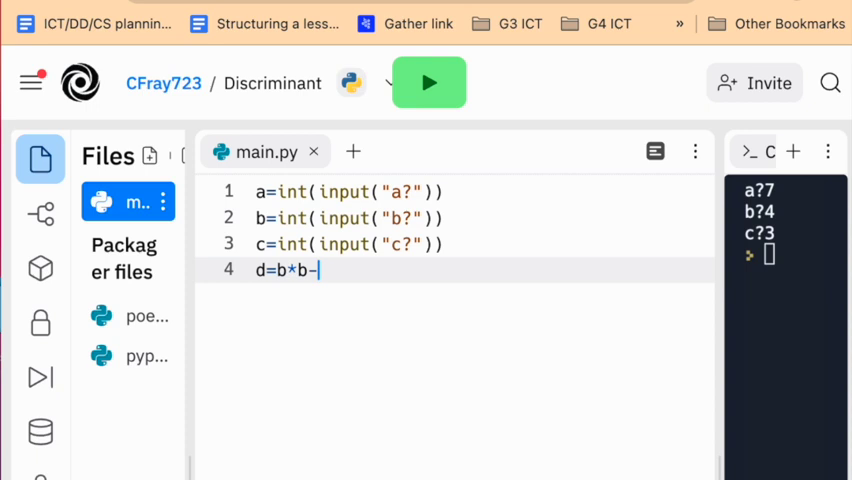
pyautogui.write('4')
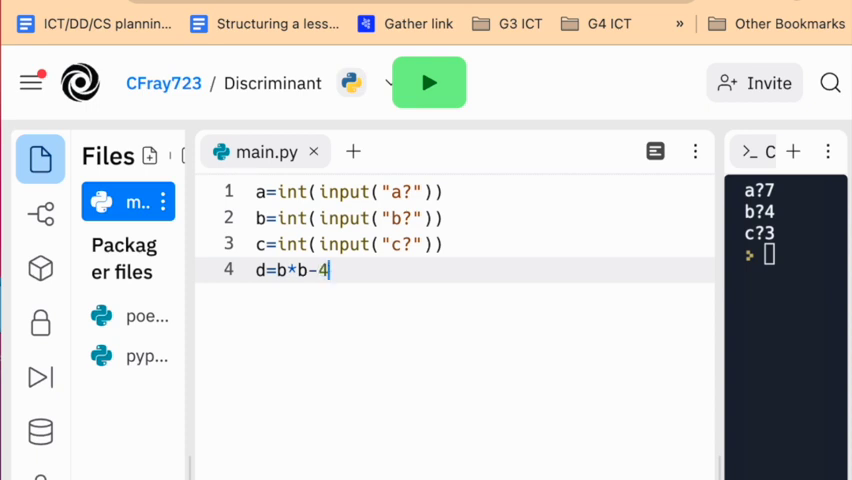
pyautogui.write('*')
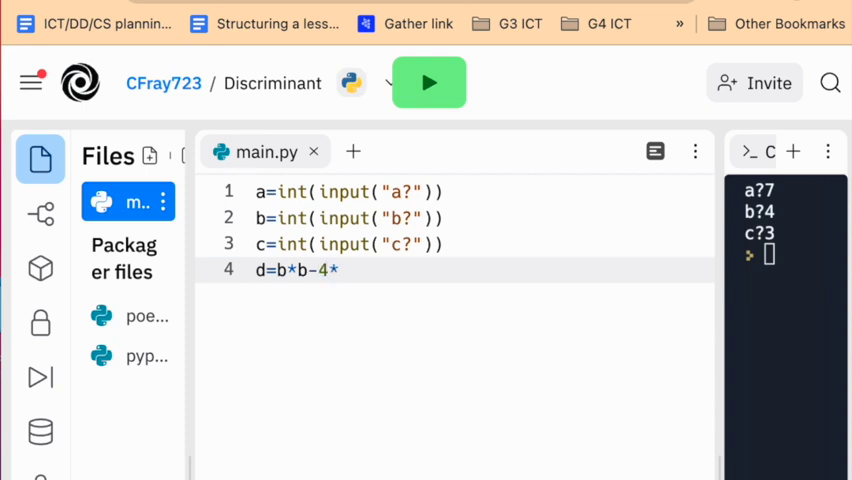
pyautogui.write('a*c')
pyautogui.write('prin')
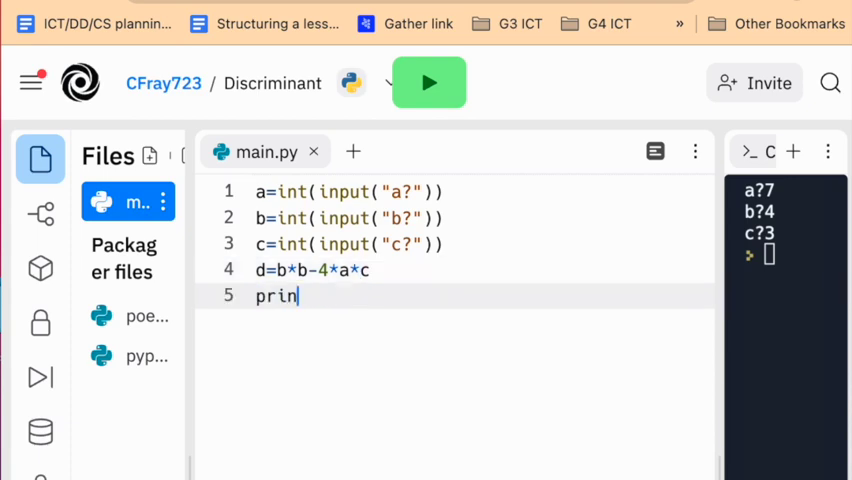
pyautogui.write('t')
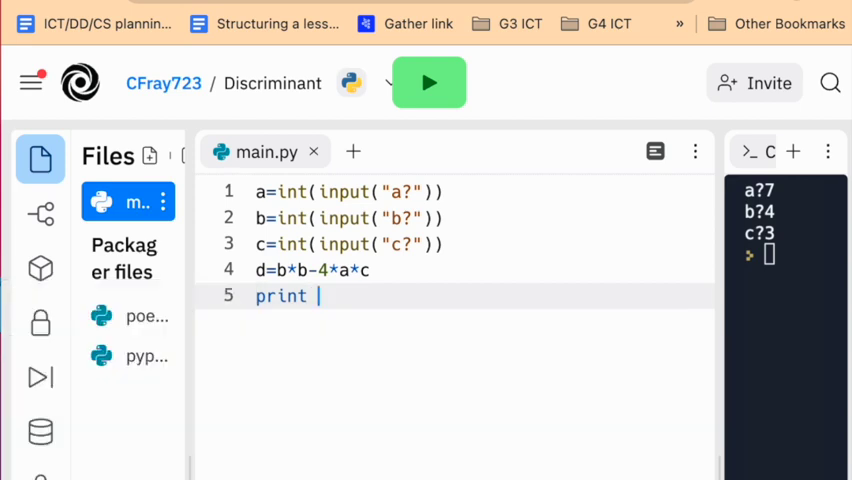
pyautogui.write('(')
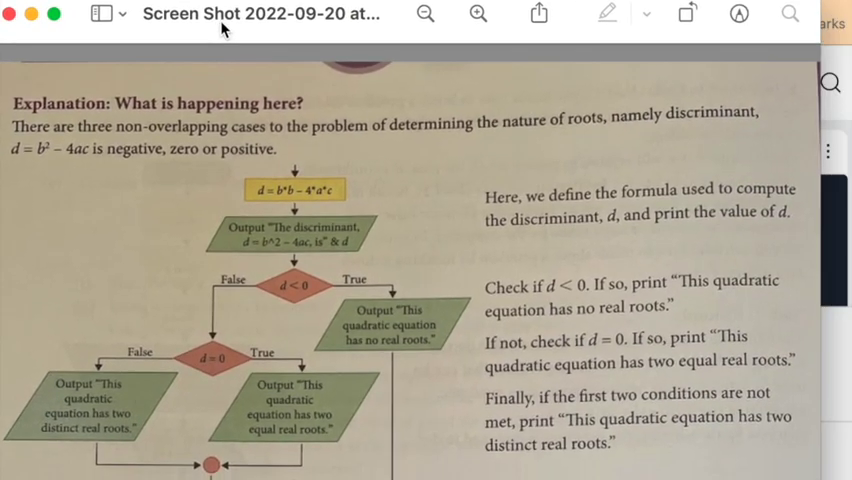
pyautogui.moveTo(314, 247)
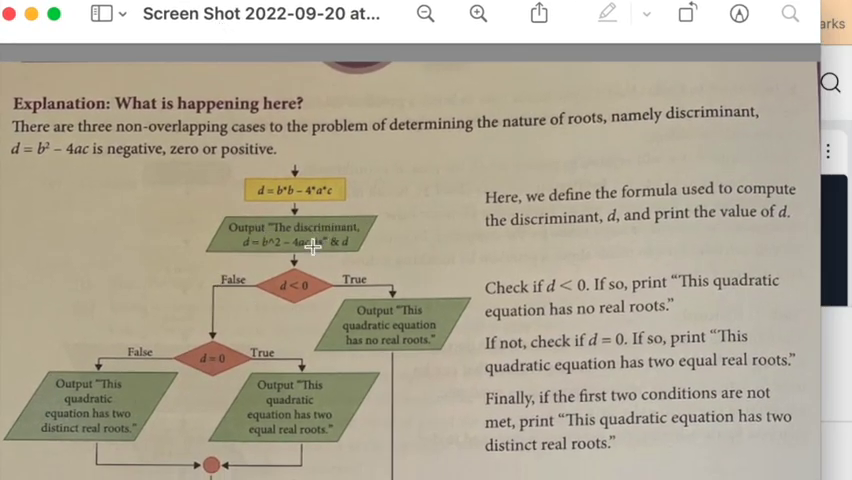
pyautogui.moveTo(303, 286)
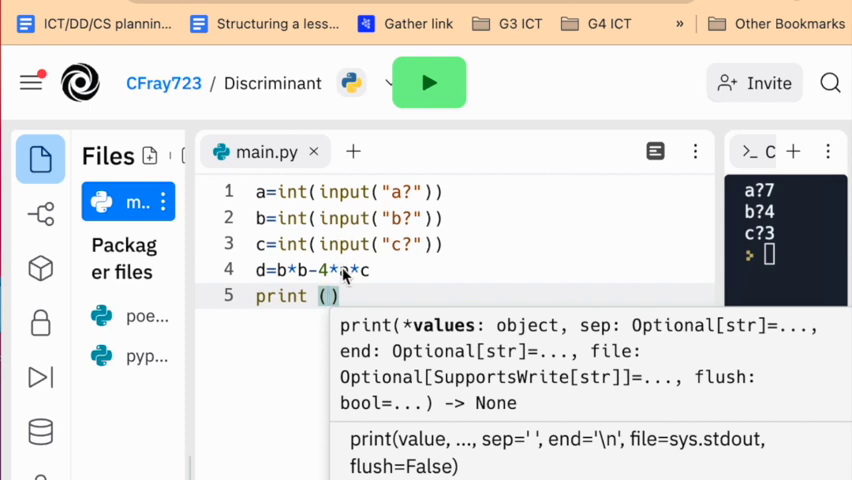
# Type the message "The discriminant, d=b^2-4ac is " inside the print.
pyautogui.write('"')
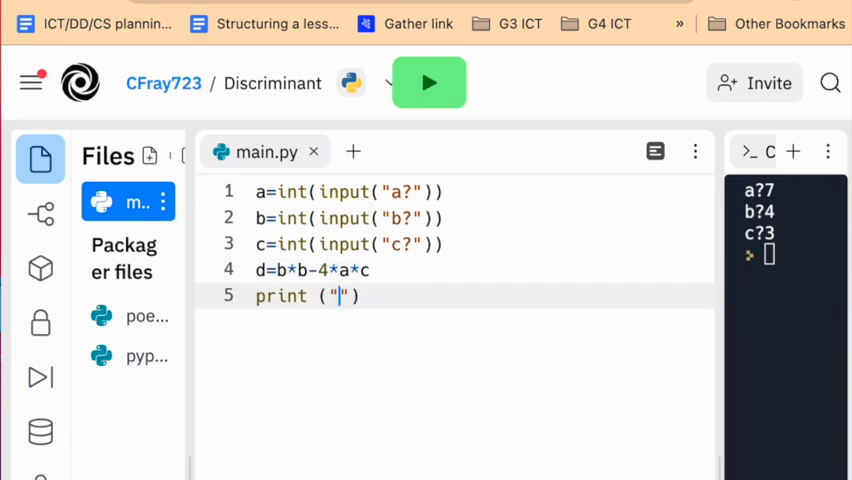
pyautogui.write('p')
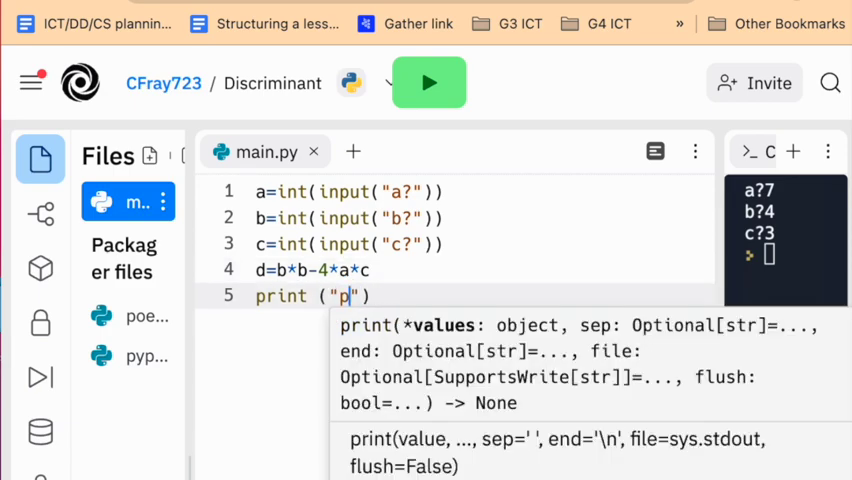
pyautogui.write('he discriminan')
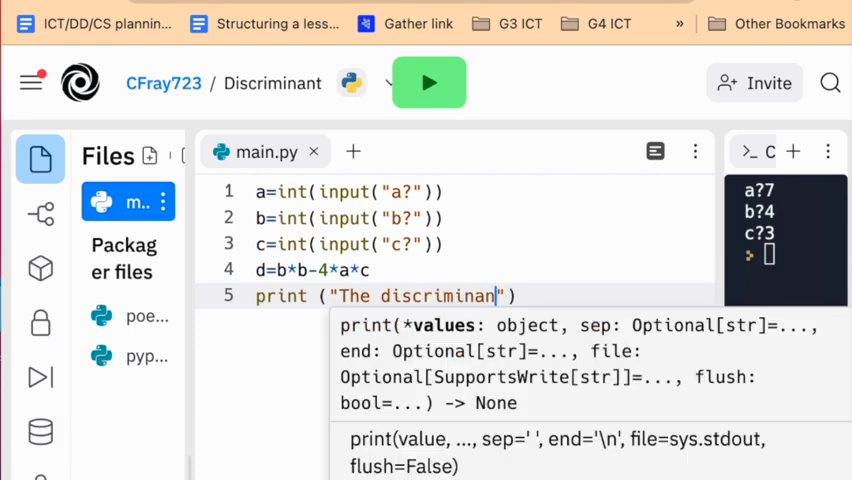
pyautogui.write('t')
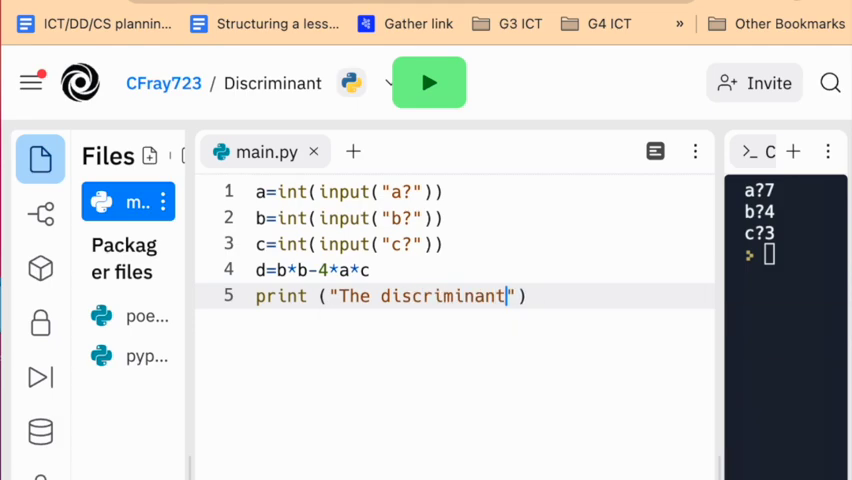
pyautogui.write(', d=b')
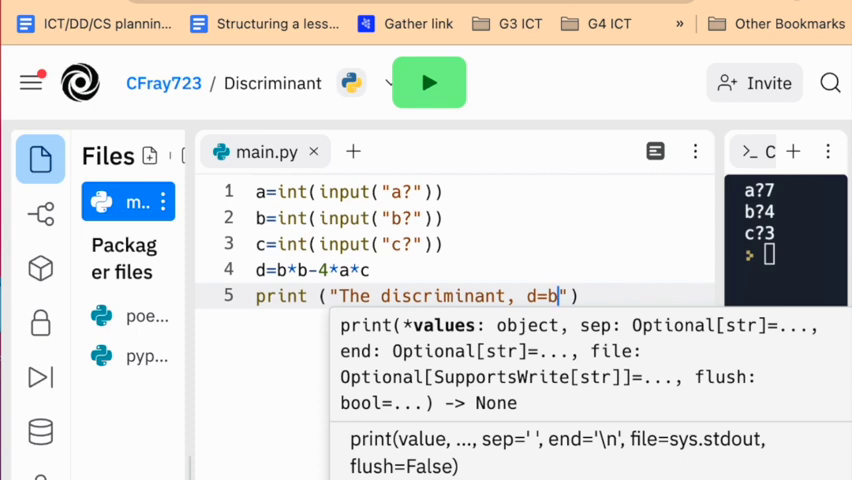
pyautogui.write('^')
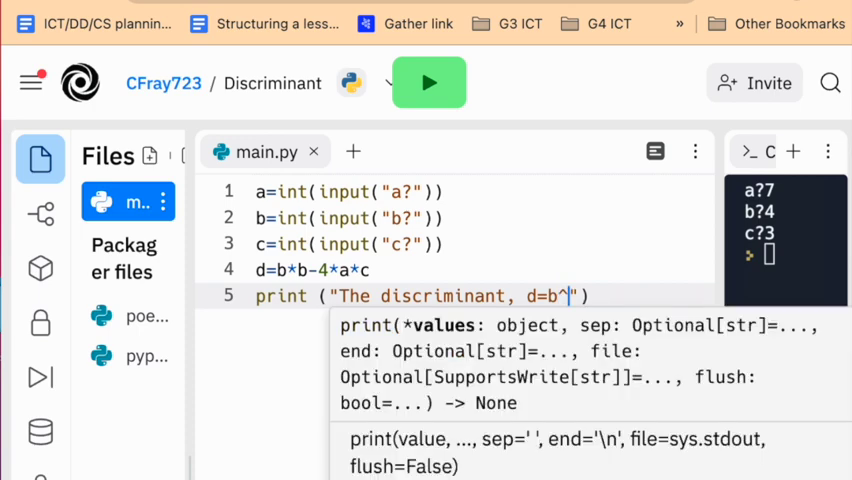
pyautogui.write('2')
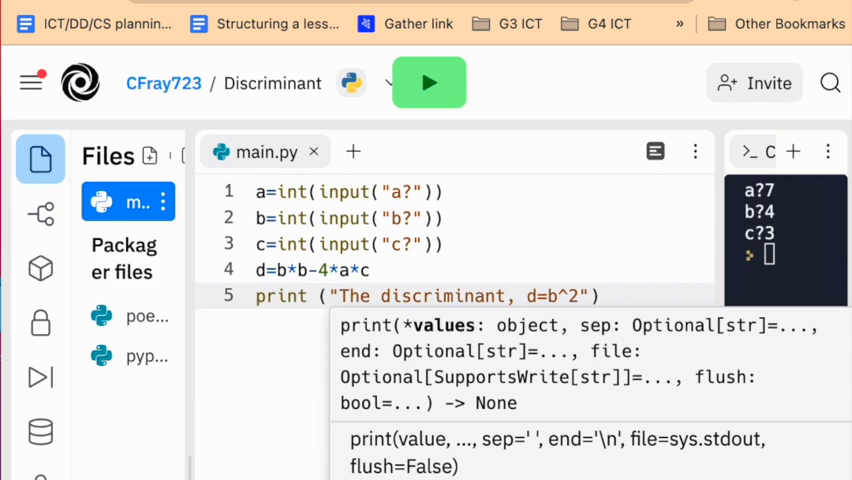
pyautogui.write('-4ac')
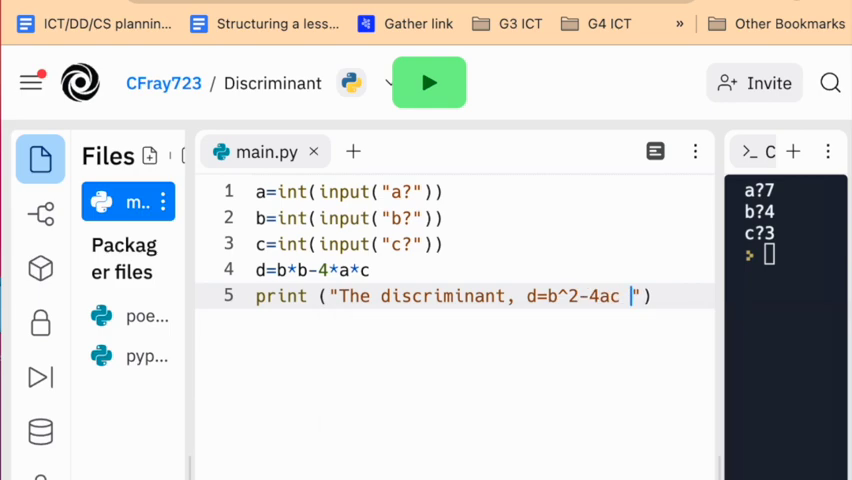
pyautogui.write('is')
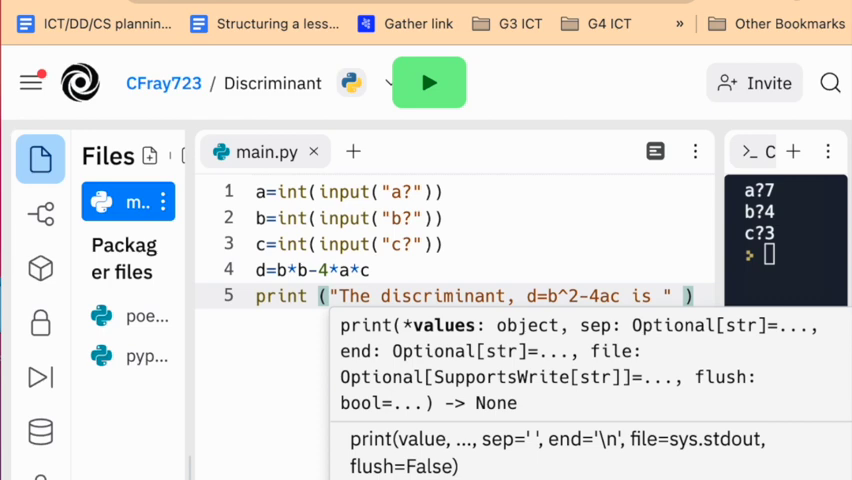
# Append +str(d) to the print statement and start a new line.
pyautogui.write('+')
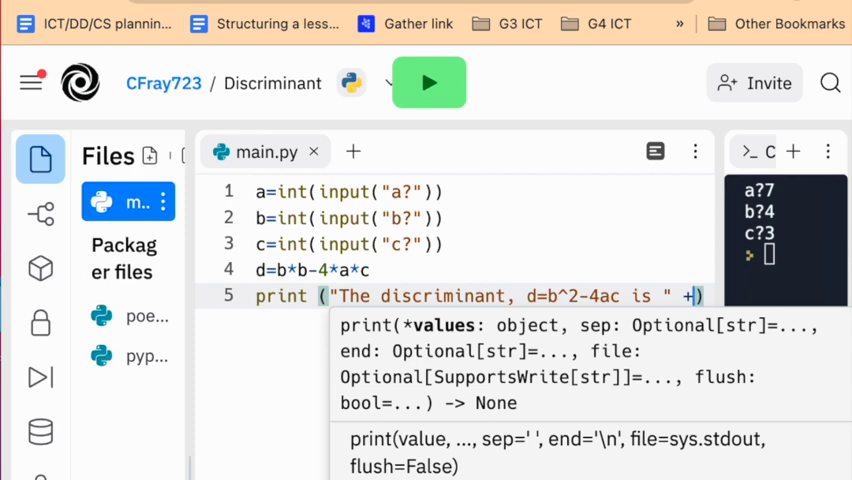
pyautogui.write('str')
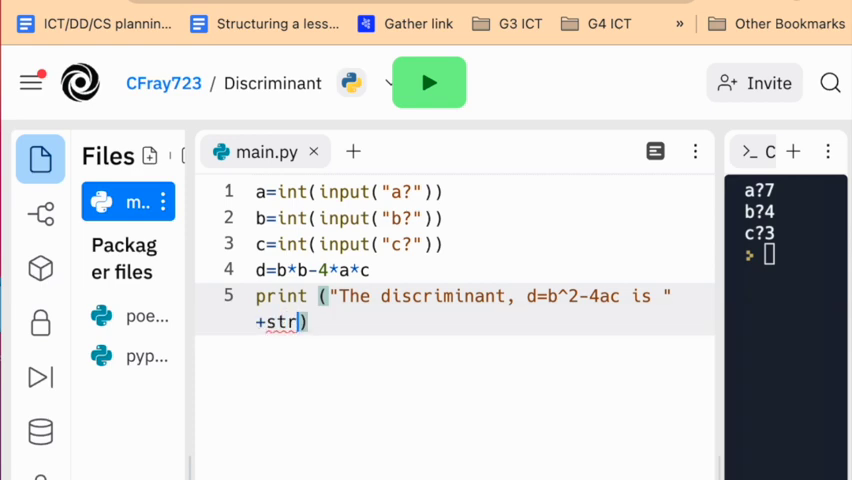
pyautogui.write('(d')
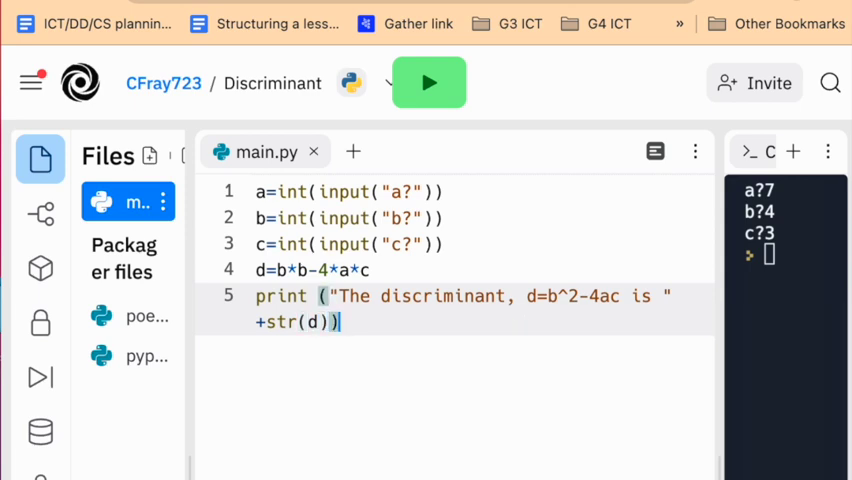
pyautogui.press('Enter')
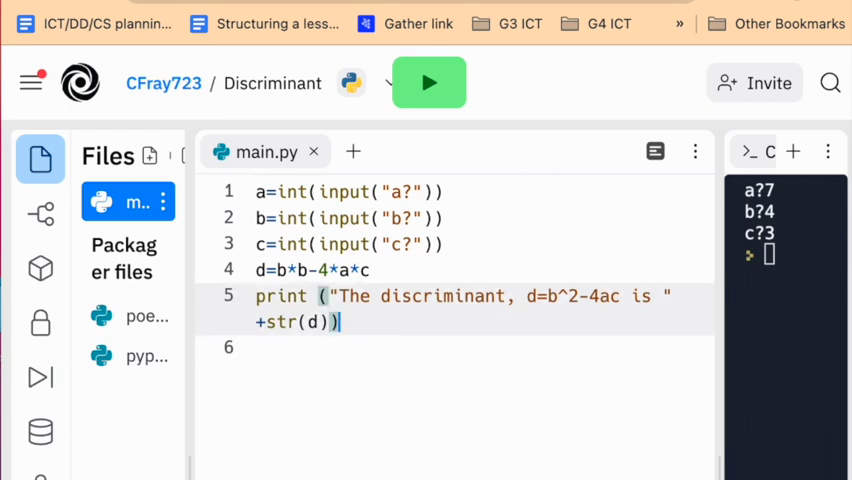
# Write if, elif and else: lines, completing the first condition as if d<0:.
pyautogui.write('if')
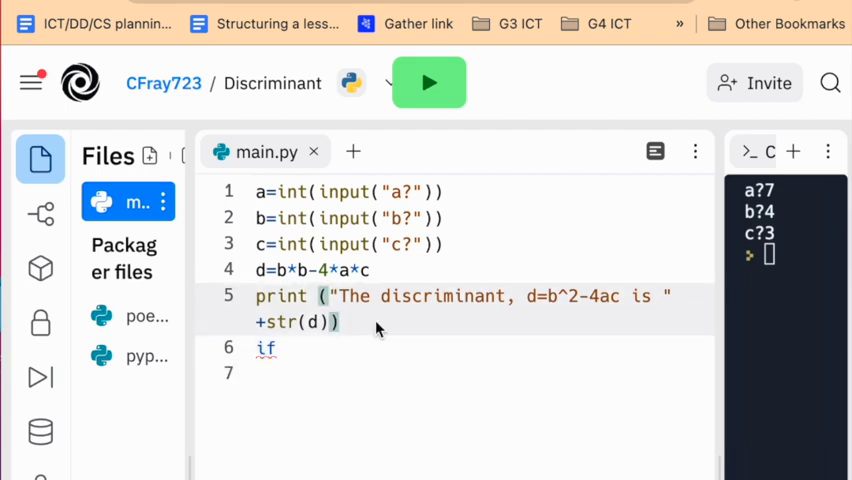
pyautogui.press('enter')
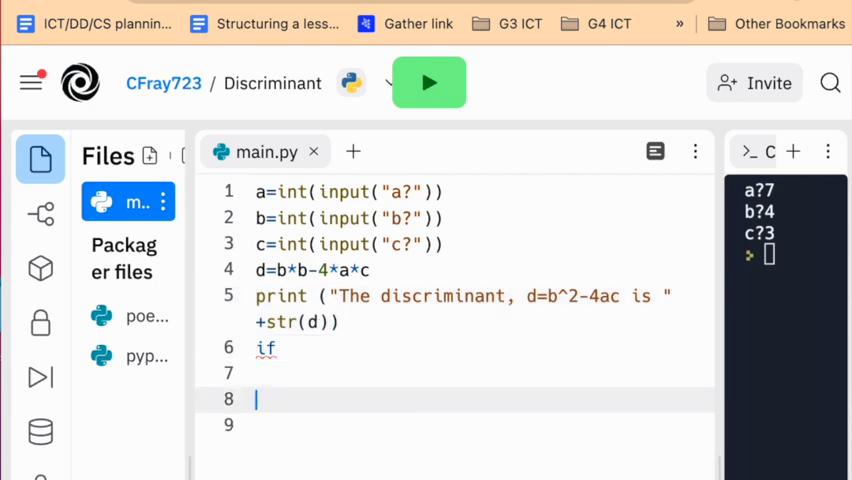
pyautogui.write('elif')
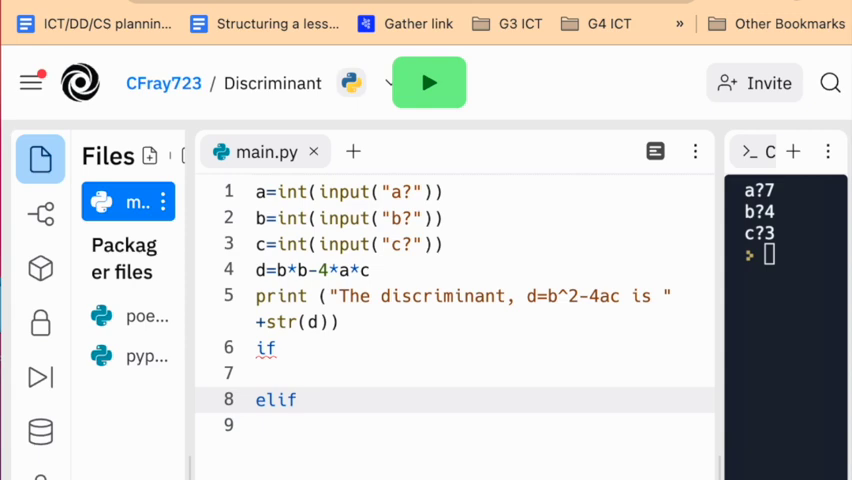
pyautogui.write('els')
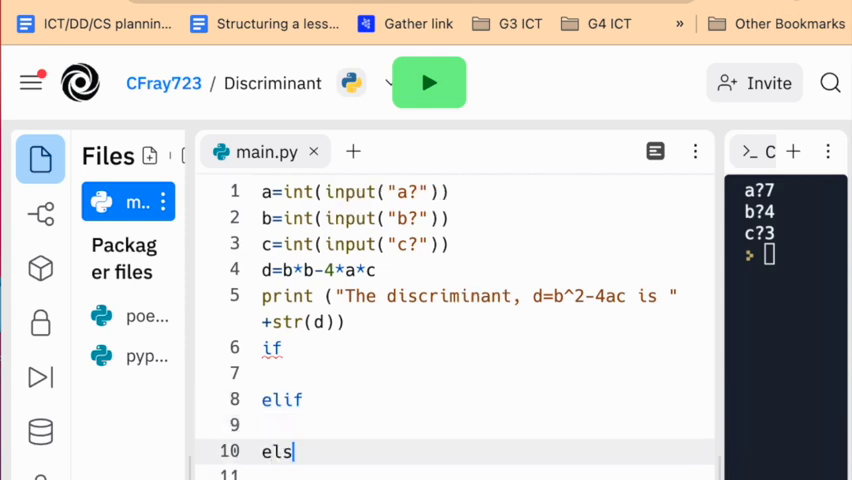
pyautogui.write('e:')
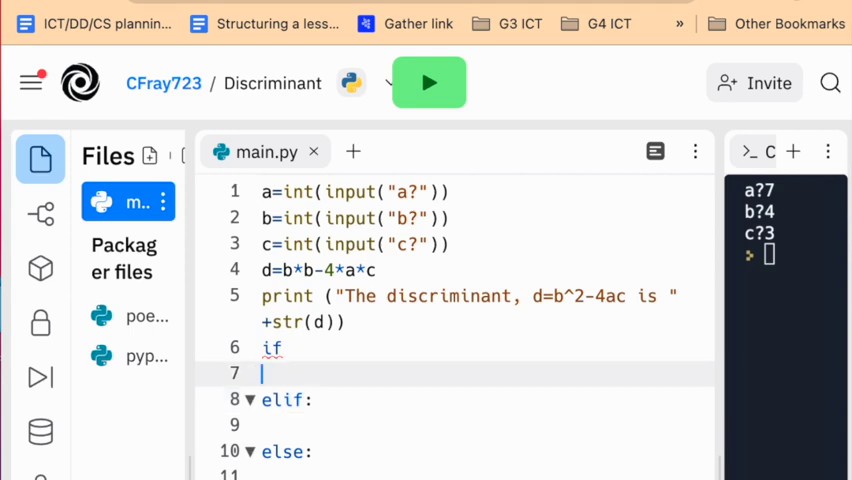
pyautogui.write(':')
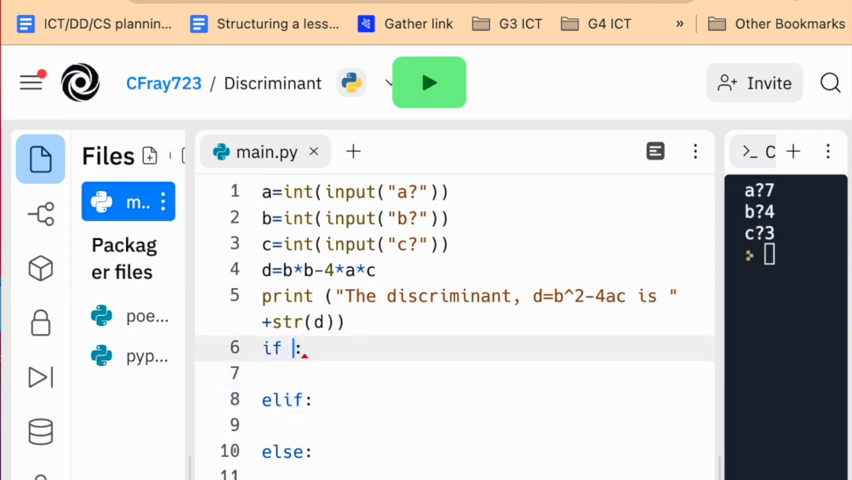
pyautogui.write('d')
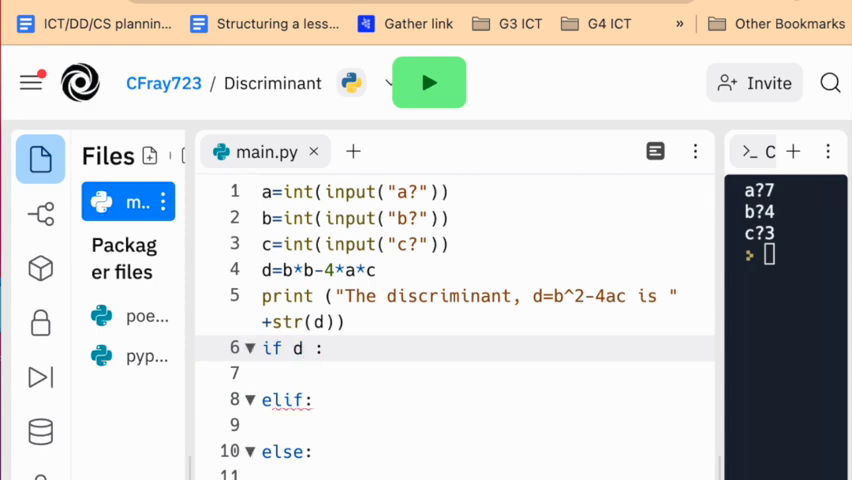
pyautogui.write('<0')
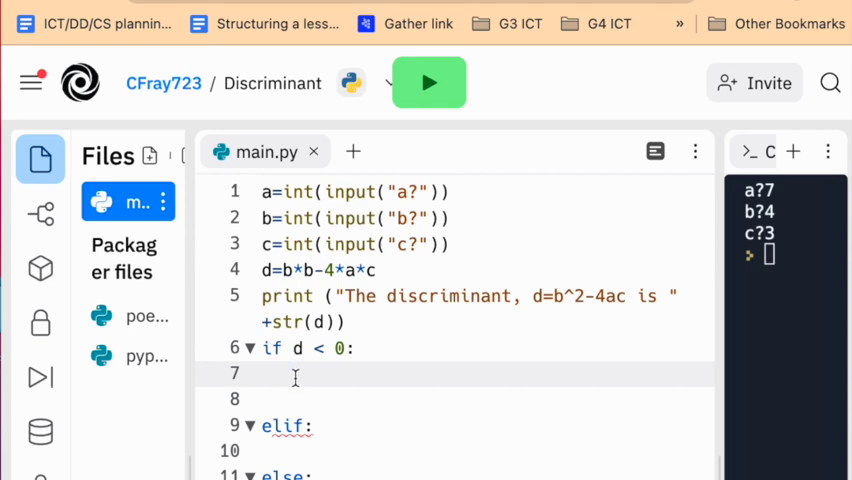
# Make the if branch print "This quadratic equation has no real roots.".
pyautogui.write('p')
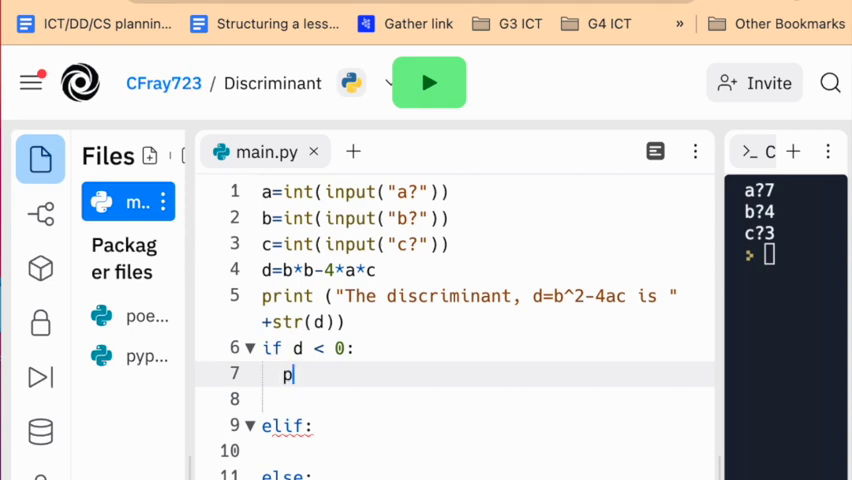
pyautogui.write('rint')
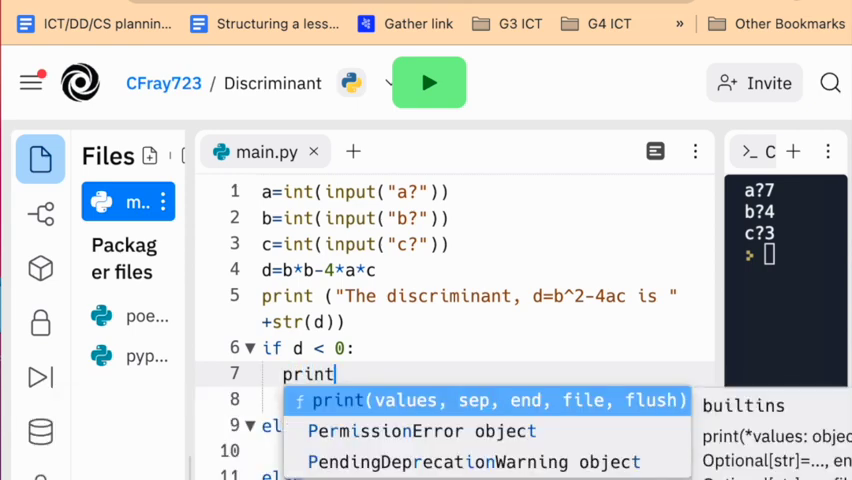
pyautogui.write('("")')
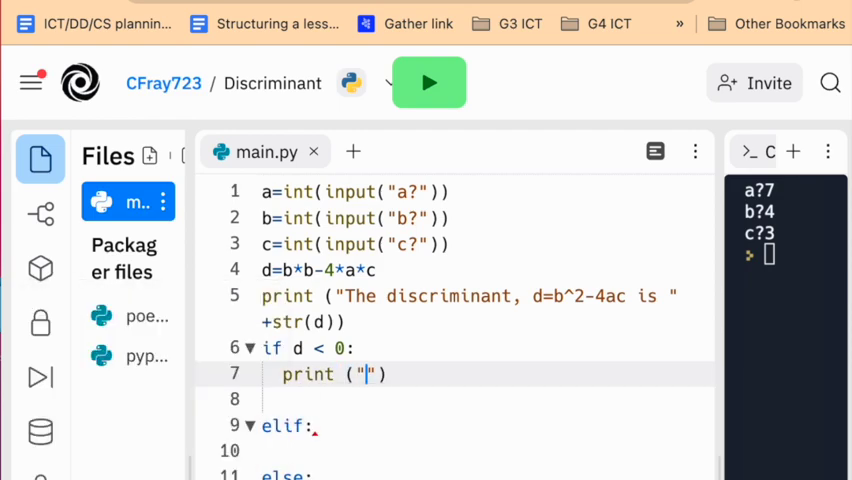
pyautogui.write('This qu')
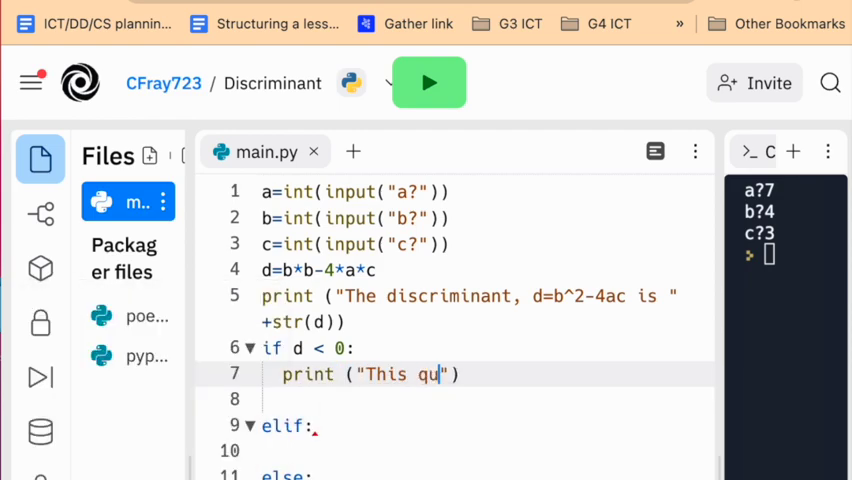
pyautogui.write('adratiuc')
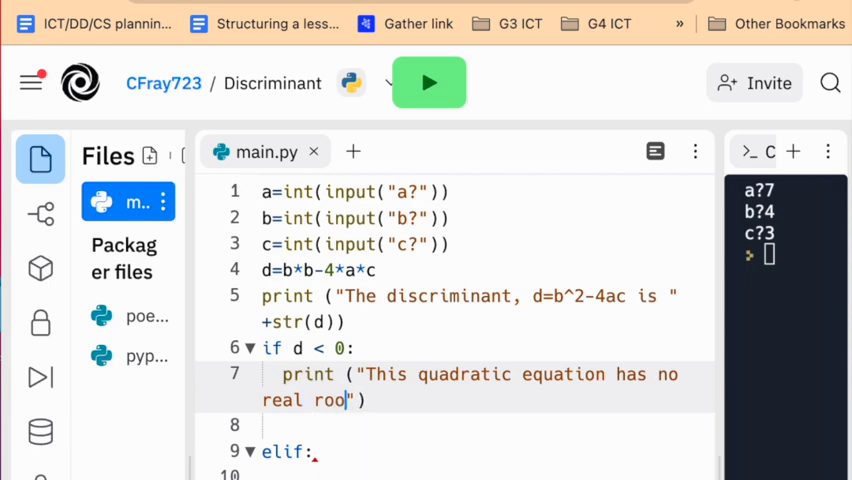
pyautogui.write('ts.')
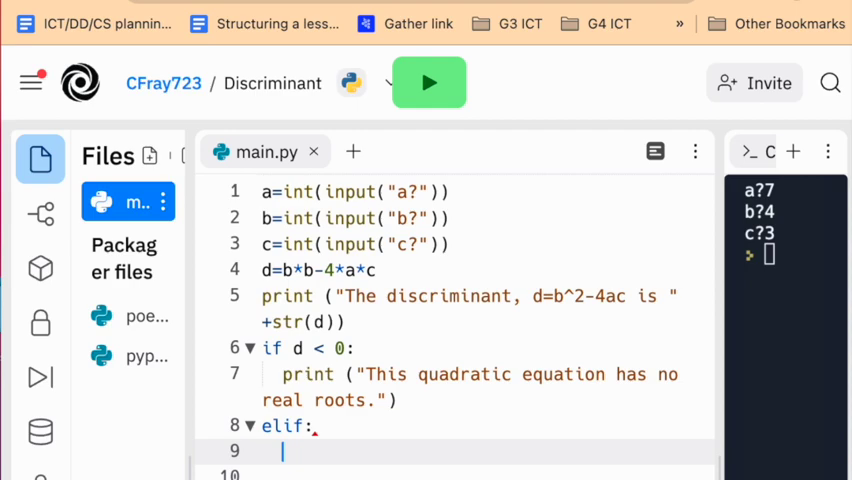
# Begin the elif branch's print "The quadratic equation has two equal real roots.".
pyautogui.write('print (')
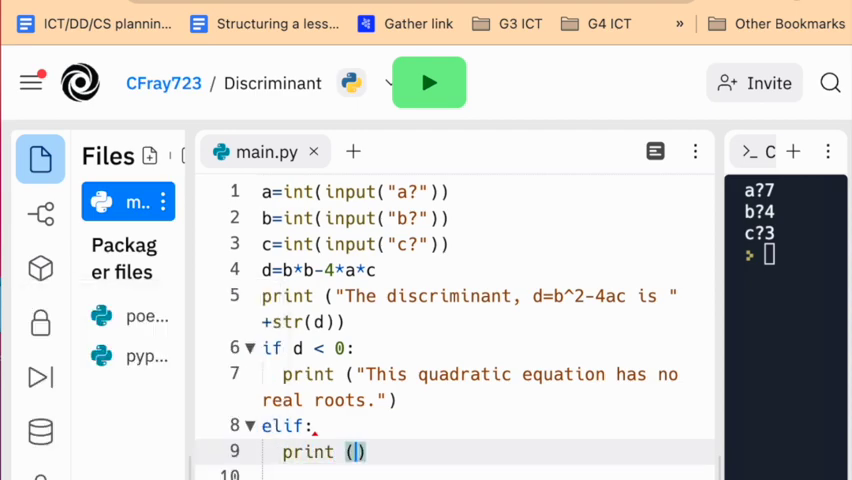
pyautogui.write('"The')
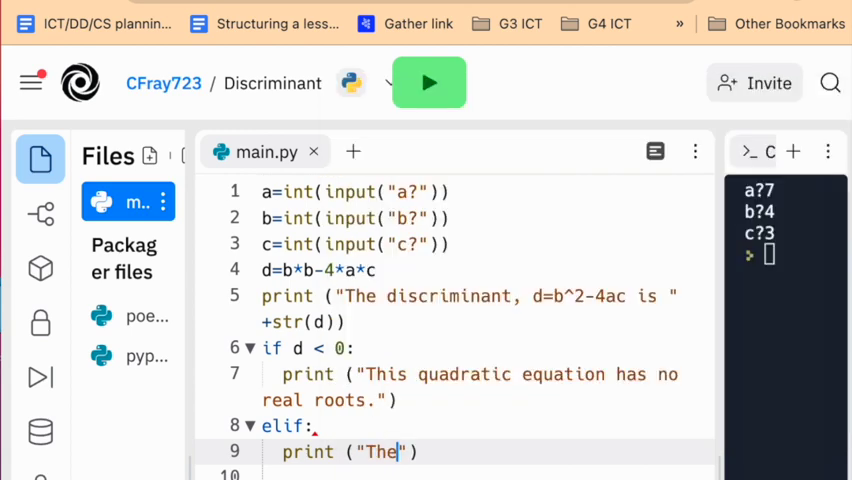
pyautogui.write('qu')
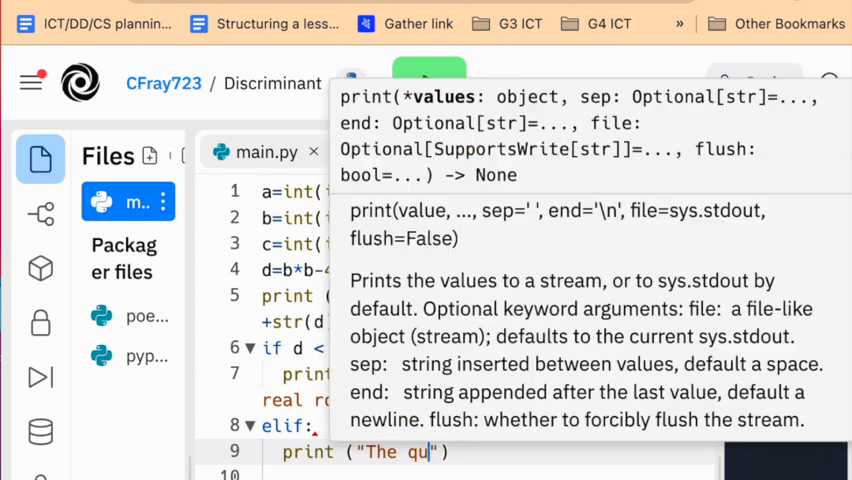
pyautogui.moveTo(473, 421)
pyautogui.write('adratic equation has two equal real roots.')
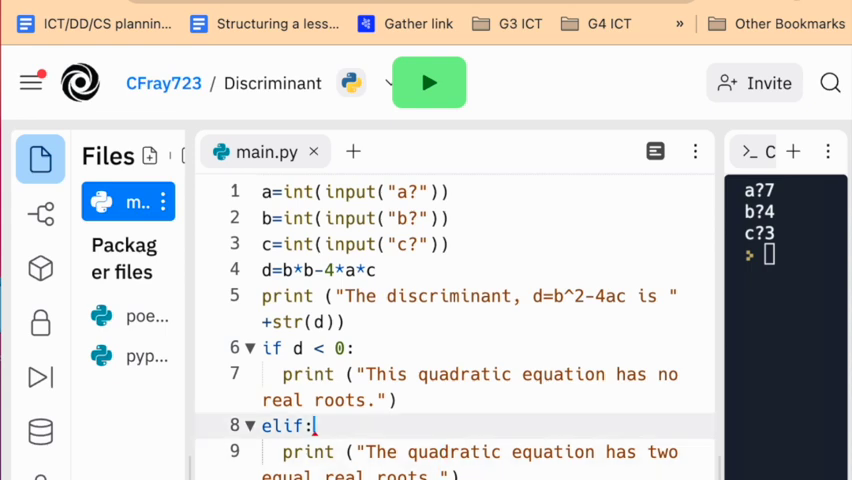
# Change the elif condition to elif d==0:.
pyautogui.write('d')
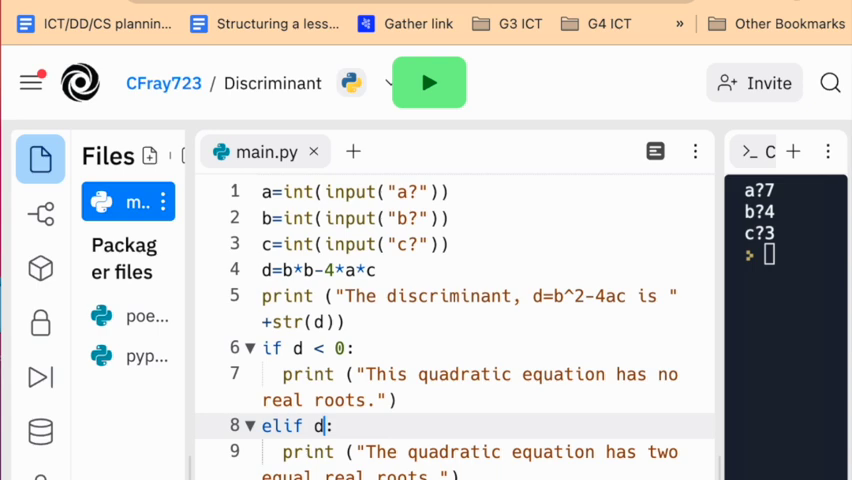
pyautogui.write('==')
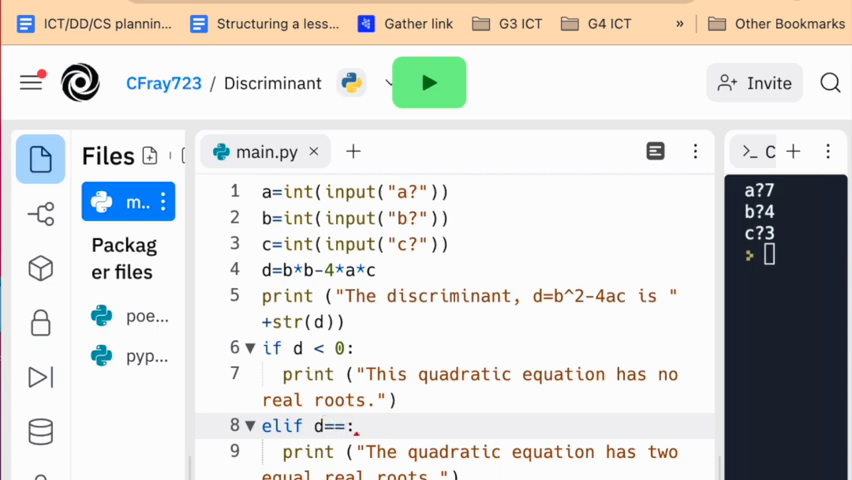
pyautogui.write('0')
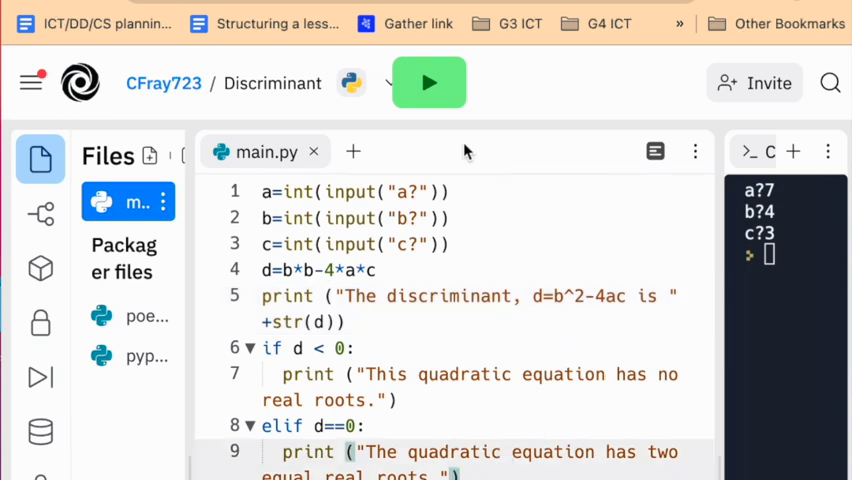
pyautogui.moveTo(419, 90)
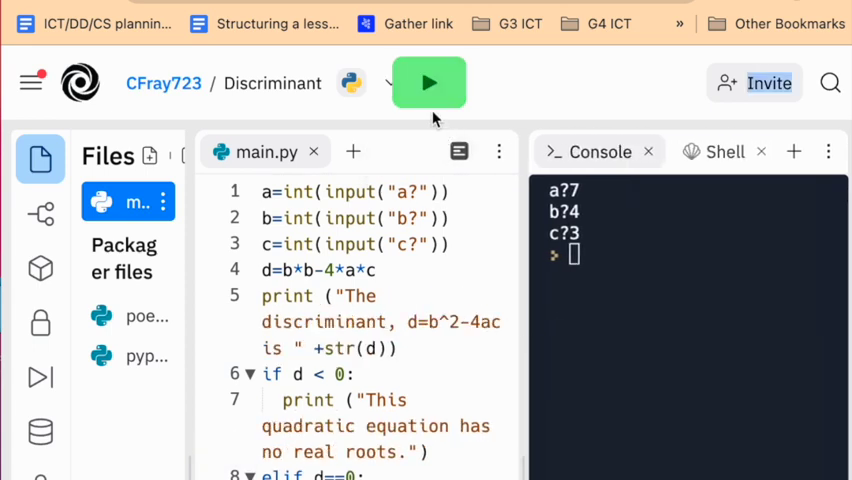
# Run the program repeatedly, confirming negative discriminants (-44, -447) print 'no real roots'.
pyautogui.click(429, 82)
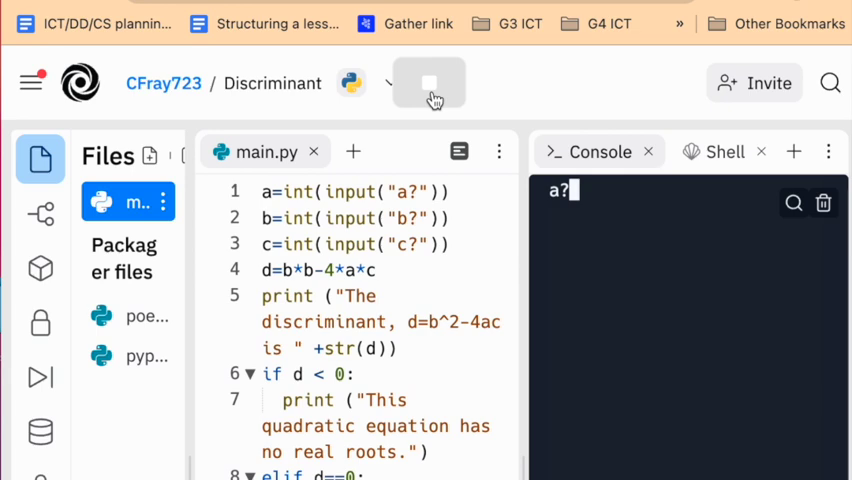
pyautogui.write('3')
pyautogui.write('4')
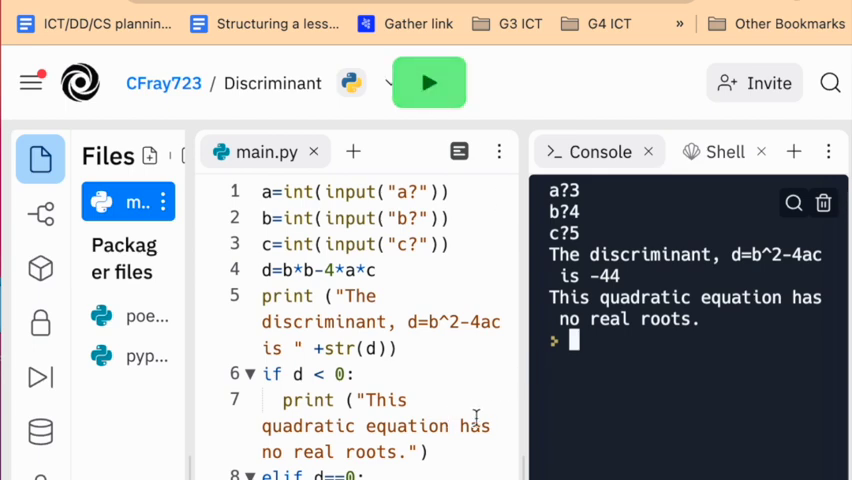
pyautogui.click(428, 82)
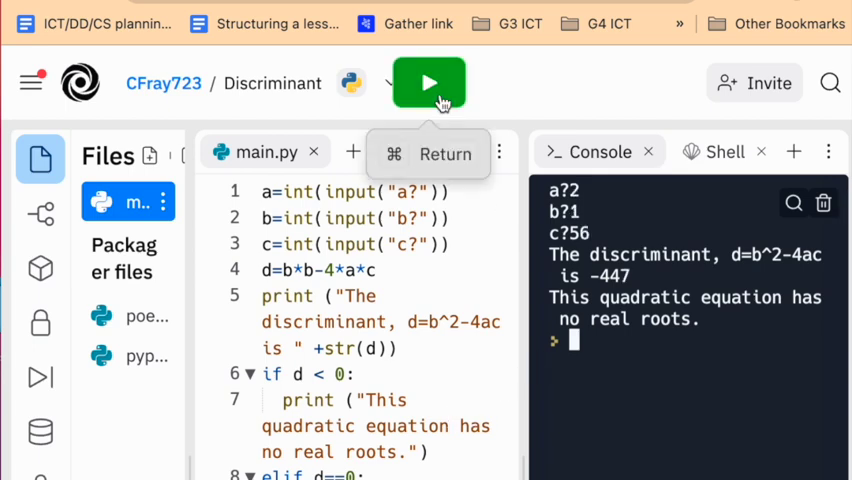
pyautogui.click(428, 82)
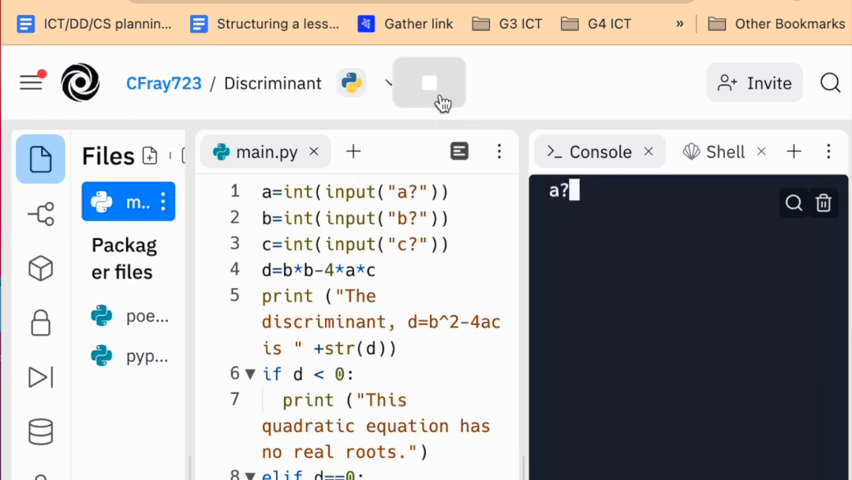